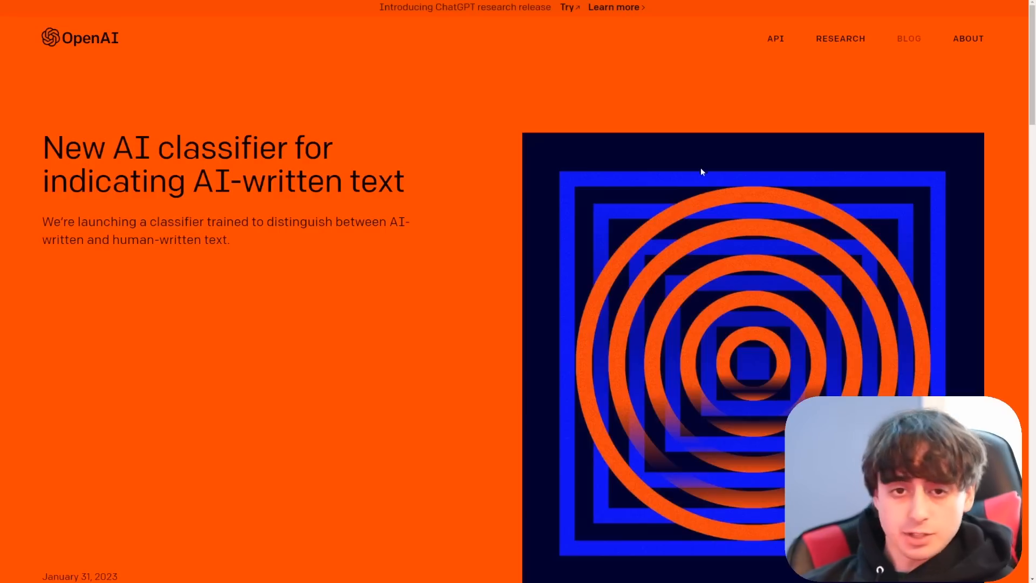
{"action": "mouse_move", "coordinate": [706, 170]}
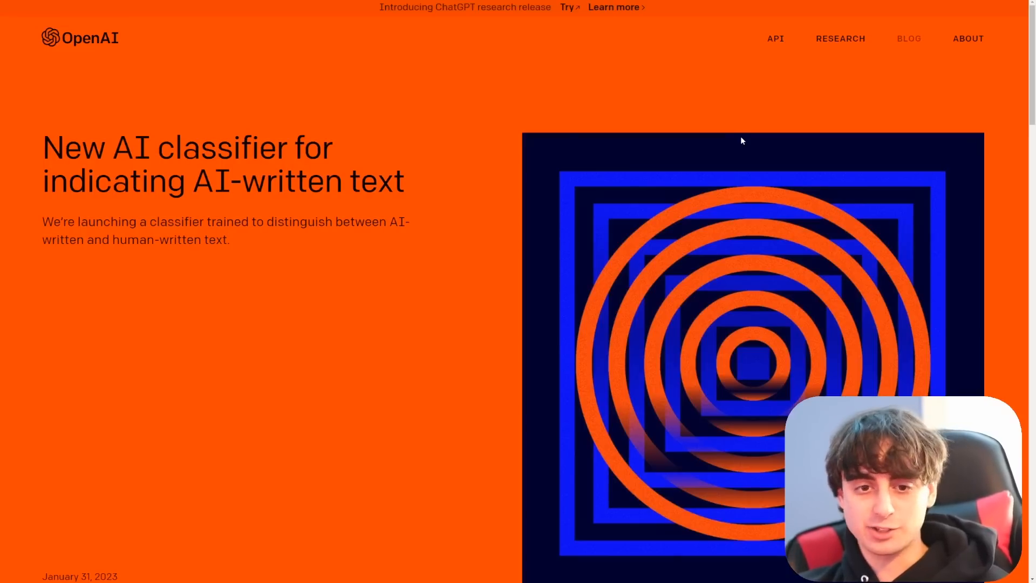
Scroll the OpenAI post to the reliability figures: 26% true positives, 9% false positives.
{"action": "scroll", "scroll_direction": "down", "scroll_amount": 3}
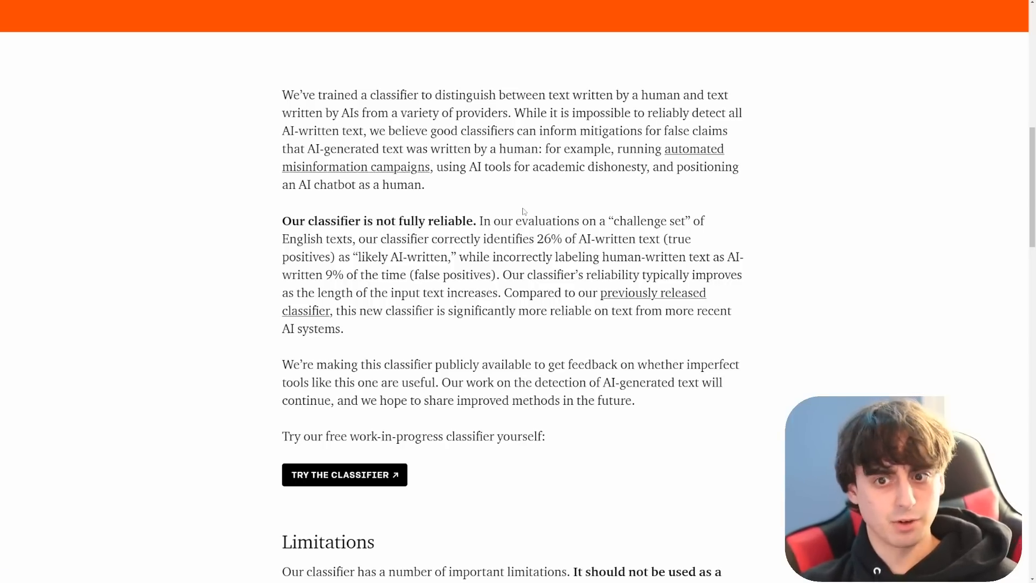
{"action": "mouse_move", "coordinate": [547, 211]}
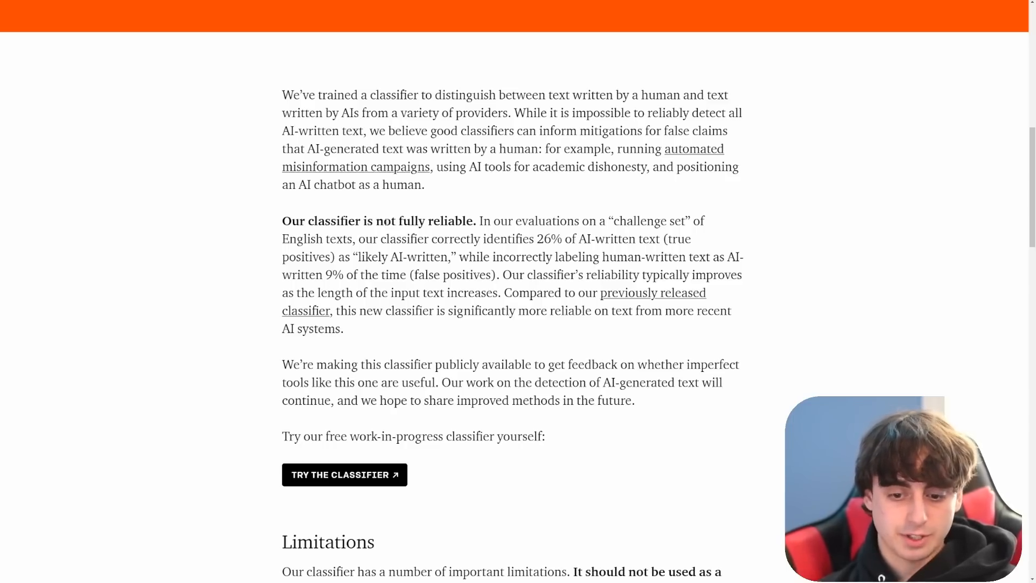
Read through the Limitations section and bring up the empty AI Text Classifier page.
{"action": "scroll", "scroll_direction": "down", "scroll_amount": 3}
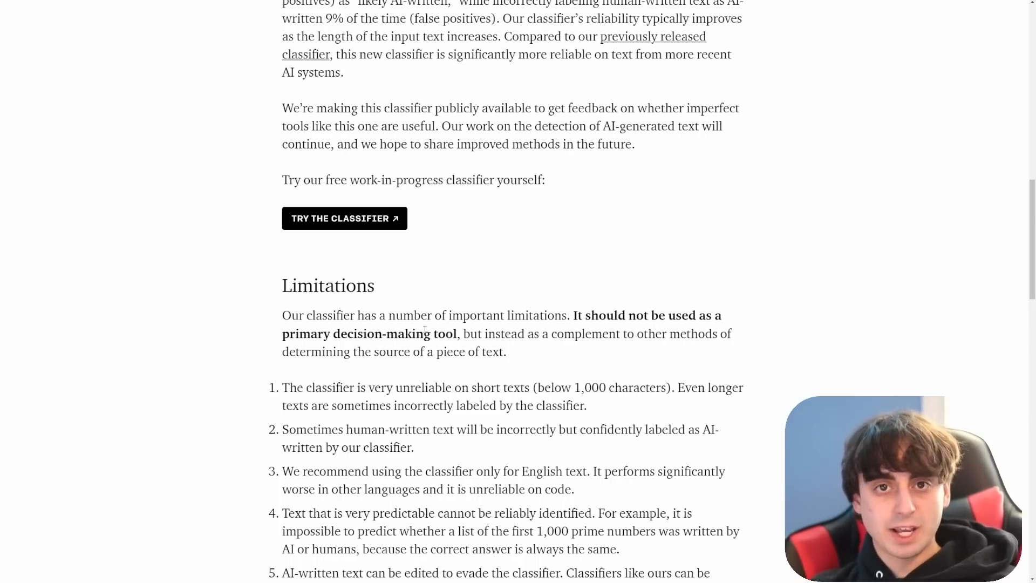
{"action": "scroll", "scroll_direction": "down", "scroll_amount": 3}
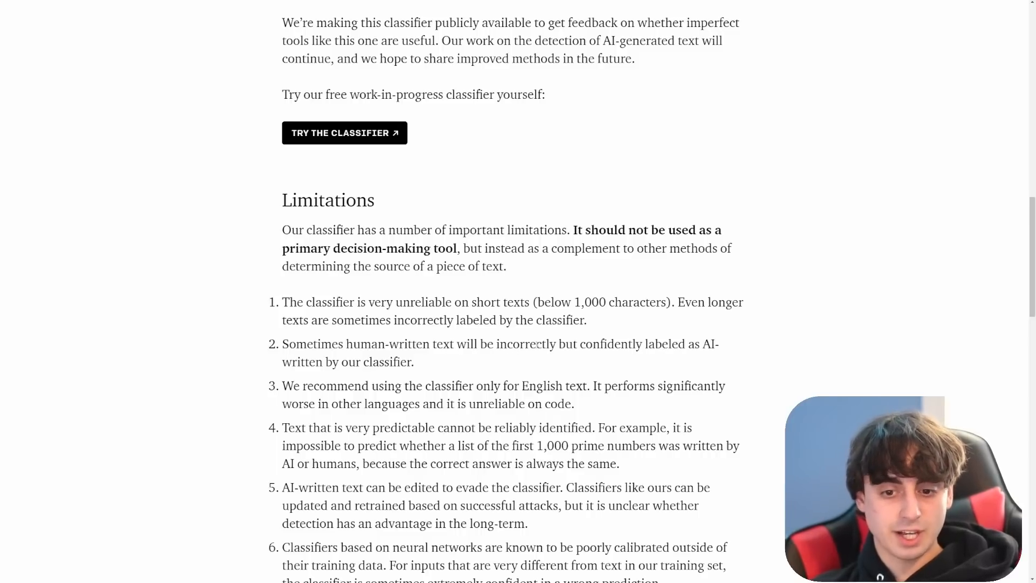
{"action": "scroll", "scroll_direction": "down", "scroll_amount": 3}
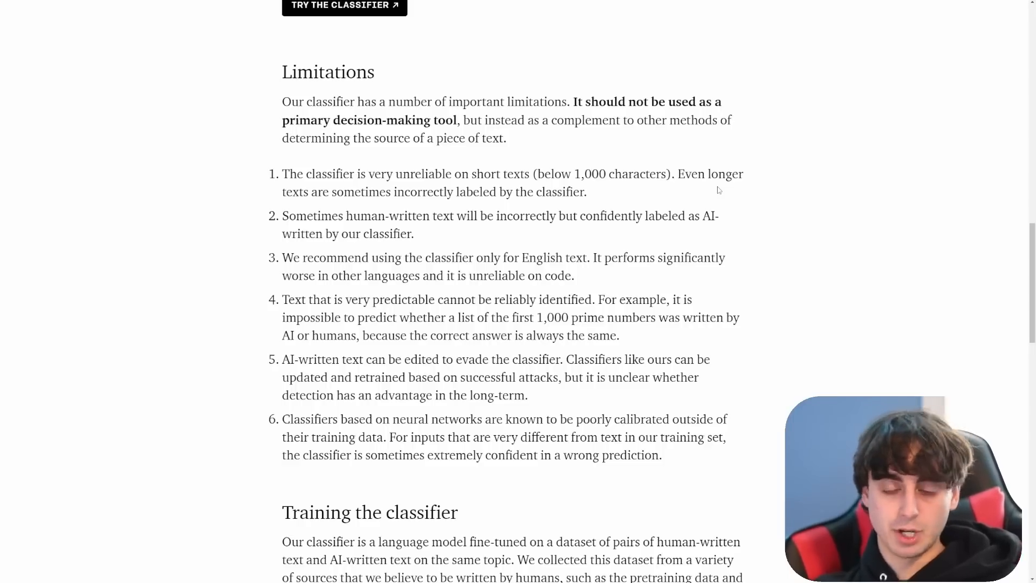
{"action": "left_click_drag", "start_coordinate": [289, 359], "coordinate": [454, 359]}
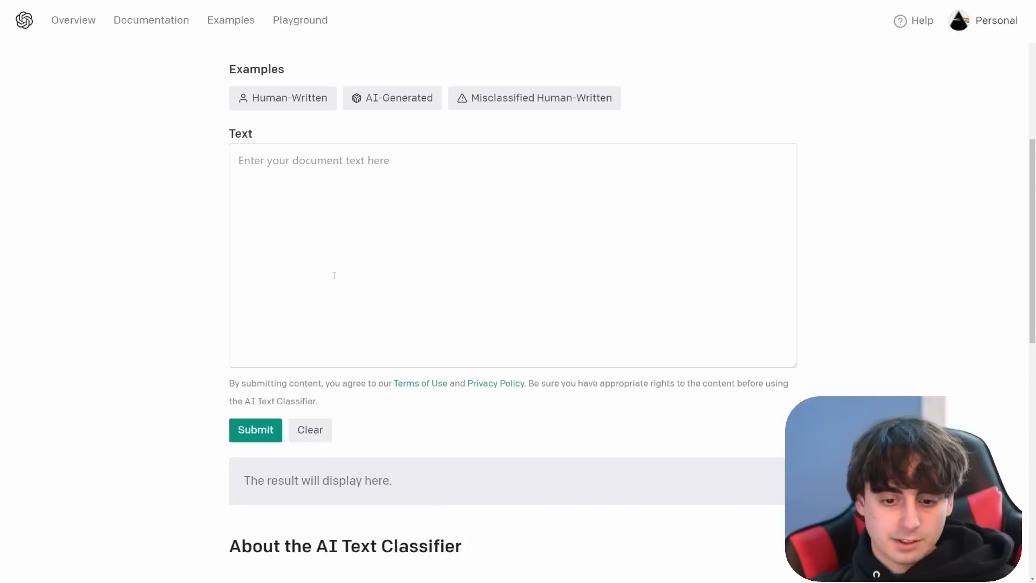
Have ChatGPT write an 1100-word essay about loving bugs and paste it into the classifier.
{"action": "left_click", "coordinate": [446, 223]}
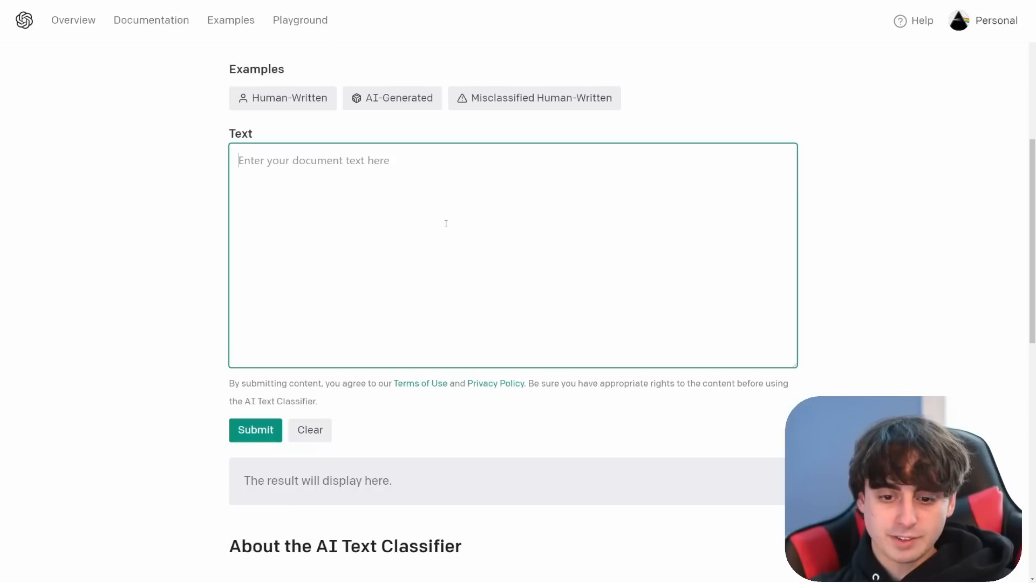
{"action": "mouse_move", "coordinate": [455, 215]}
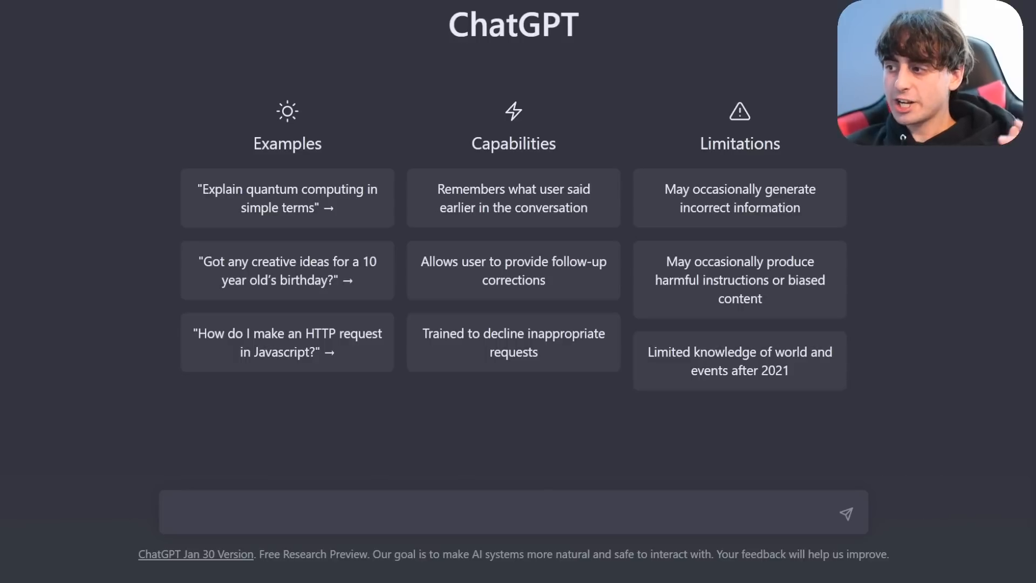
{"action": "type", "text": "write a 1100 word essay about how much you absolutely love and are obsessed with bugs"}
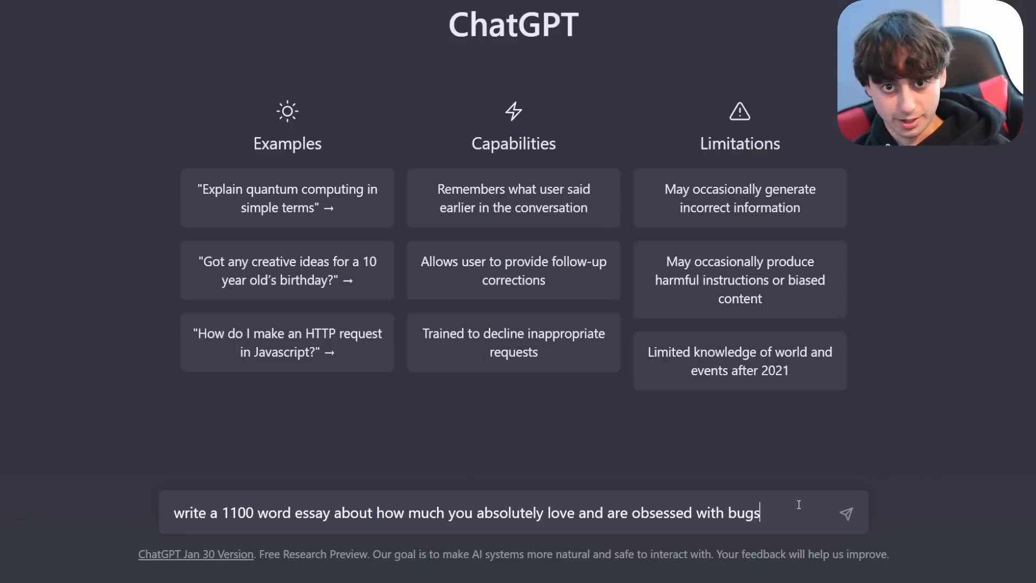
{"action": "left_click", "coordinate": [845, 513]}
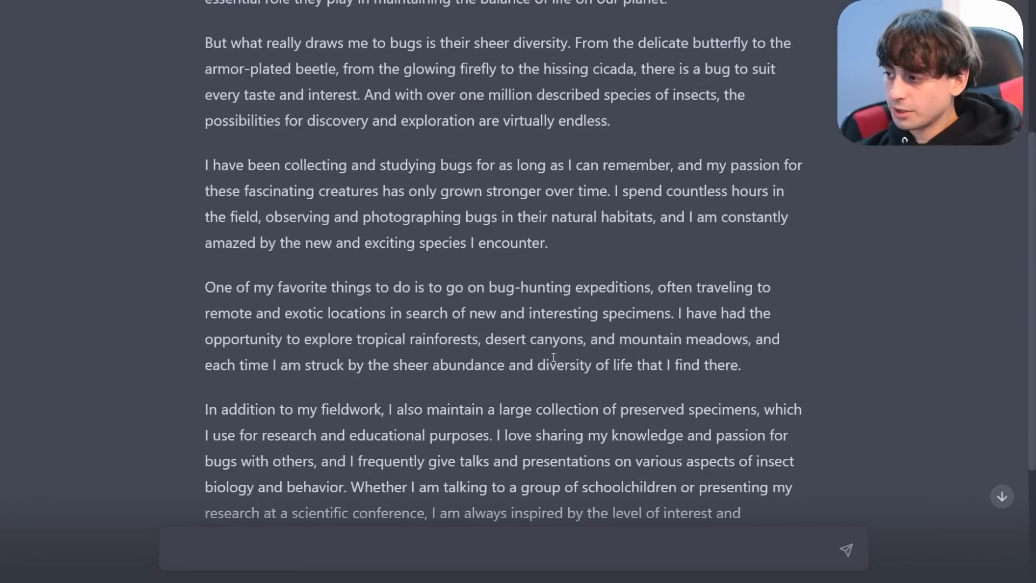
{"action": "scroll", "scroll_direction": "down", "scroll_amount": 3}
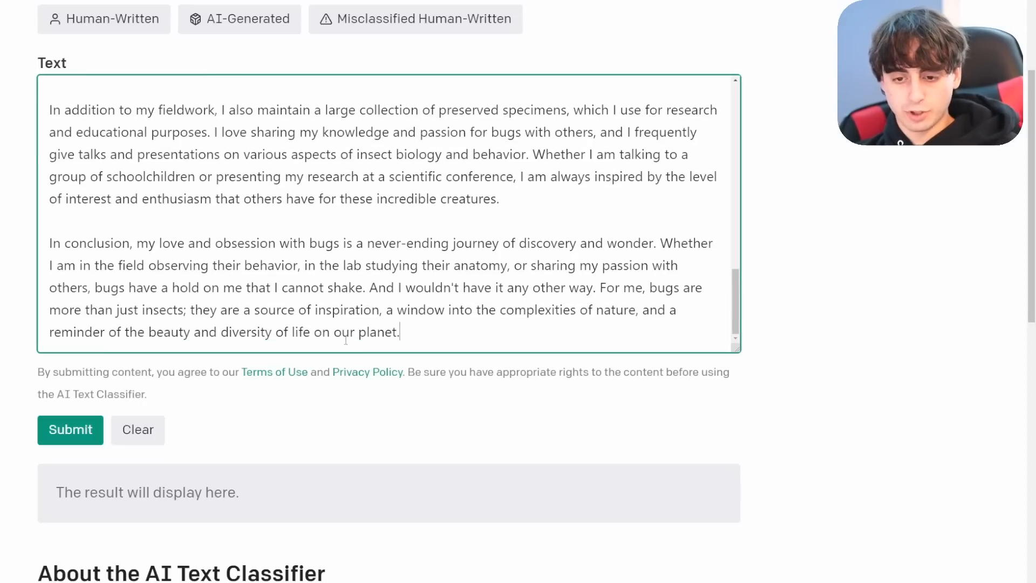
Submit the bug essay; the classifier says it is unclear if AI-generated.
{"action": "left_click", "coordinate": [70, 429]}
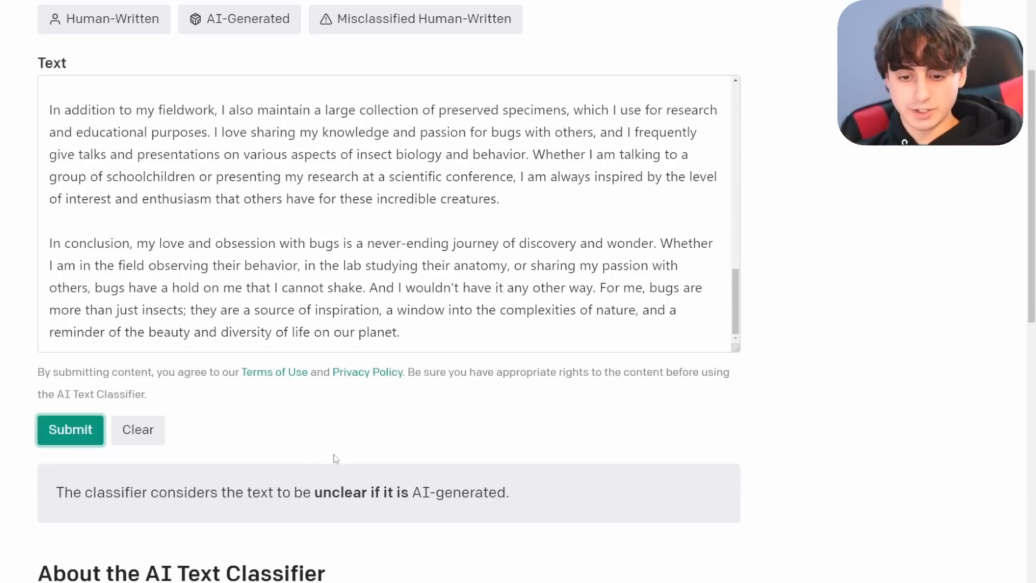
{"action": "scroll", "scroll_direction": "down", "scroll_amount": 3}
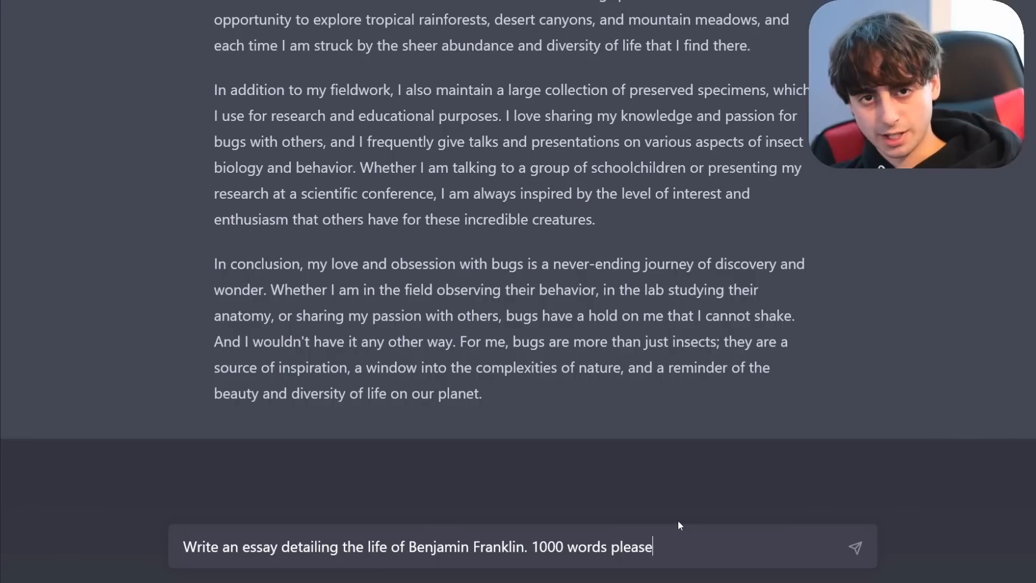
Send the Benjamin Franklin essay prompt and have the classifier rate it unlikely AI-generated.
{"action": "left_click", "coordinate": [854, 546]}
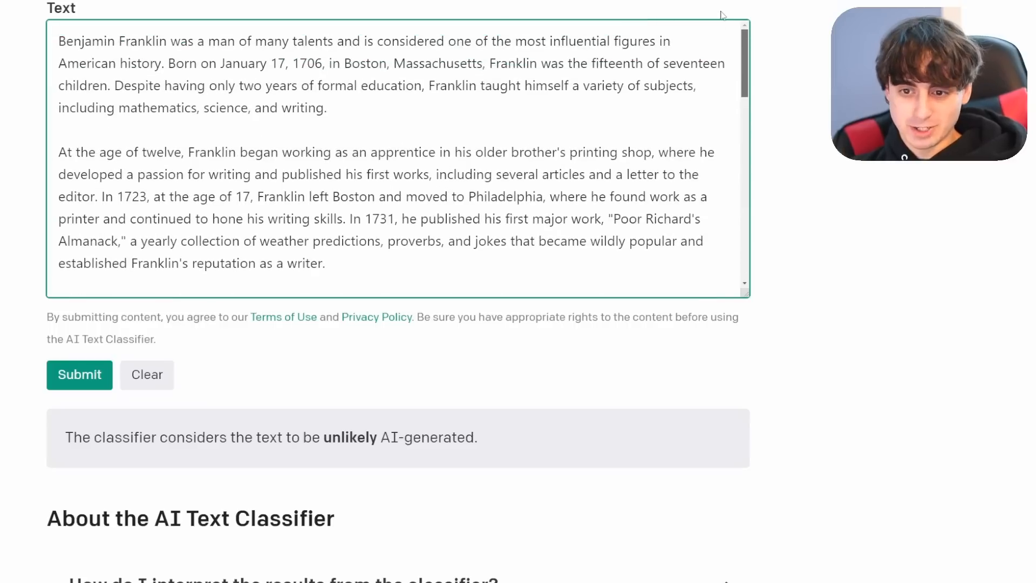
{"action": "scroll", "scroll_direction": "down", "scroll_amount": 3}
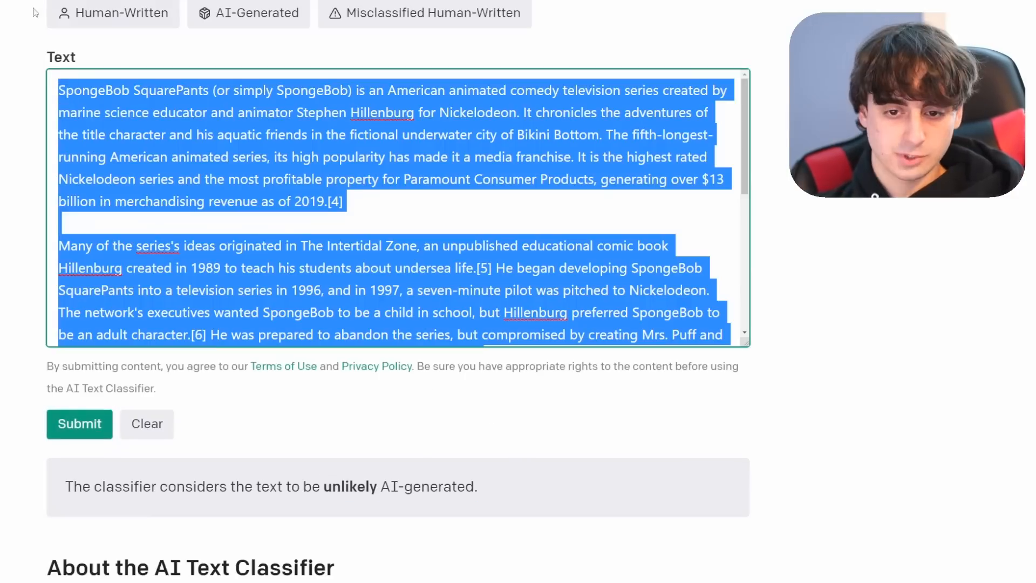
Request a steam engine physics essay from ChatGPT and select the generated text.
{"action": "left_click", "coordinate": [146, 423]}
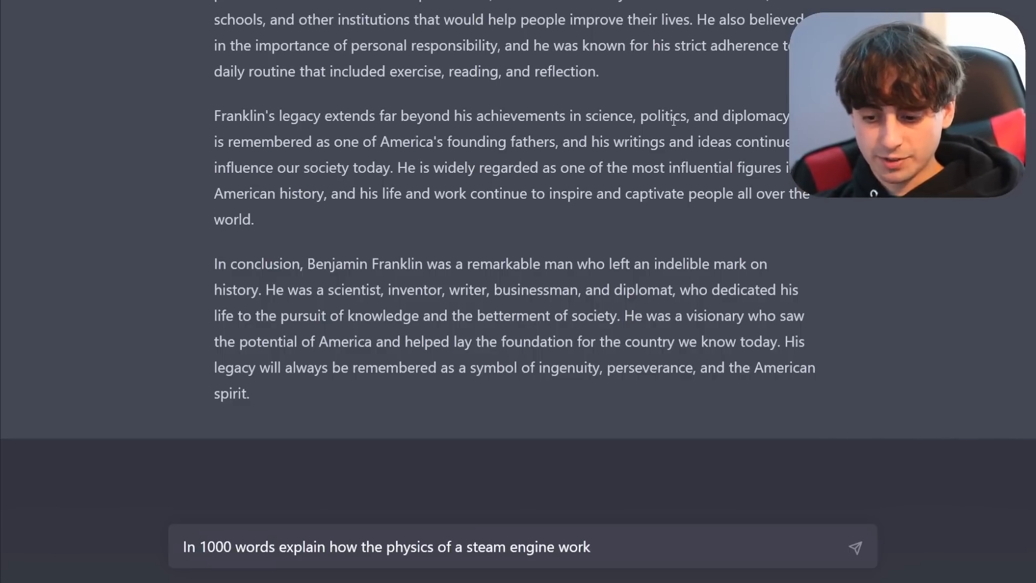
{"action": "left_click", "coordinate": [854, 547]}
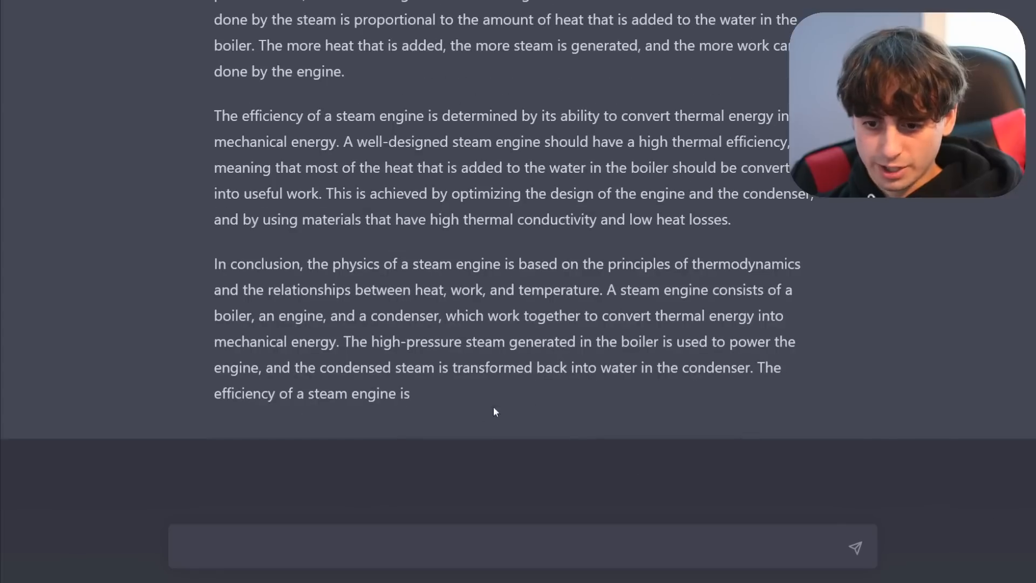
{"action": "mouse_move", "coordinate": [416, 397]}
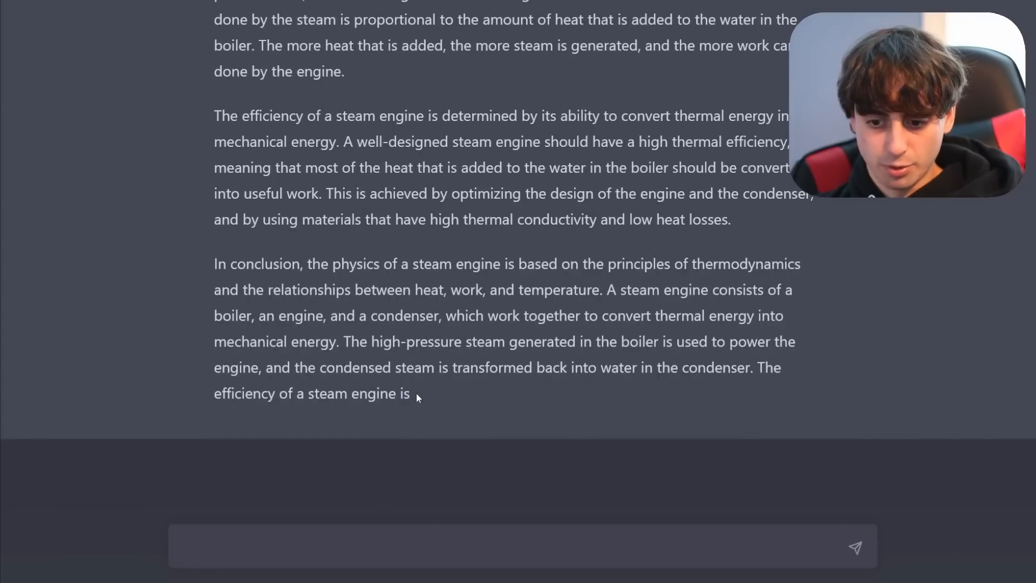
{"action": "left_click_drag", "start_coordinate": [381, 116], "coordinate": [750, 368]}
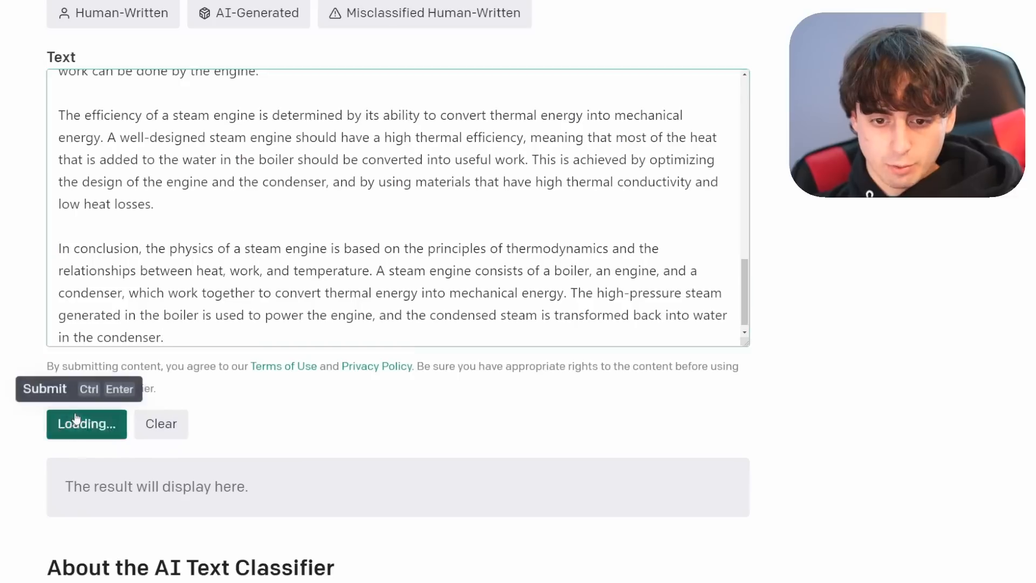
Submit the steam engine essay to the classifier, which rates it likely AI-generated.
{"action": "left_click", "coordinate": [79, 424]}
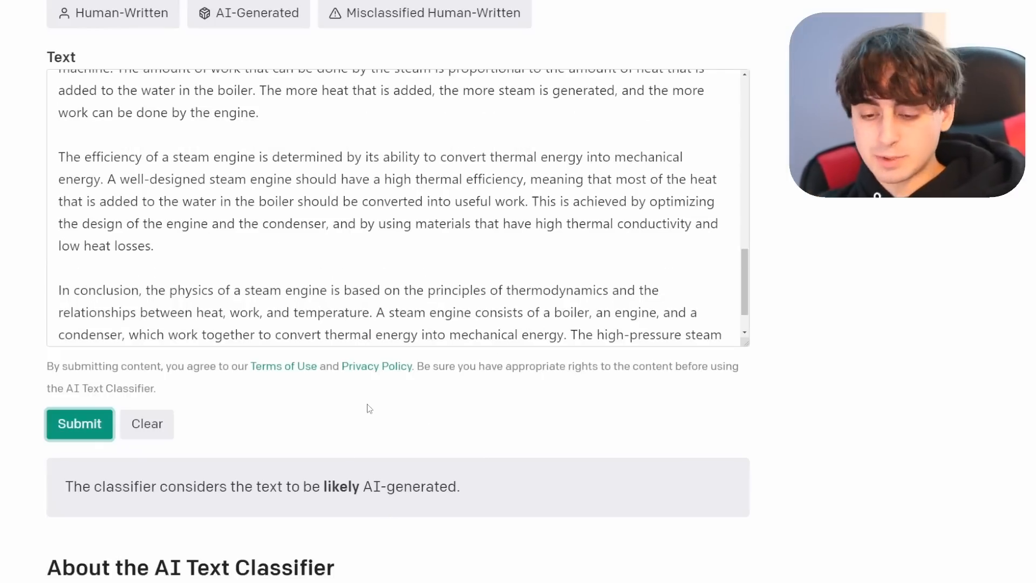
{"action": "scroll", "scroll_direction": "down", "scroll_amount": 3}
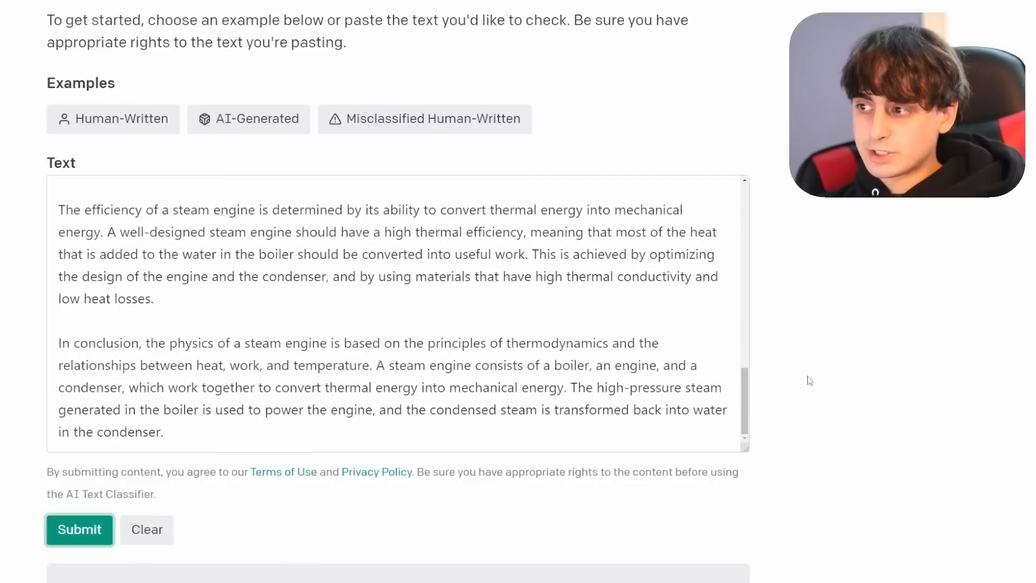
{"action": "left_click", "coordinate": [79, 529]}
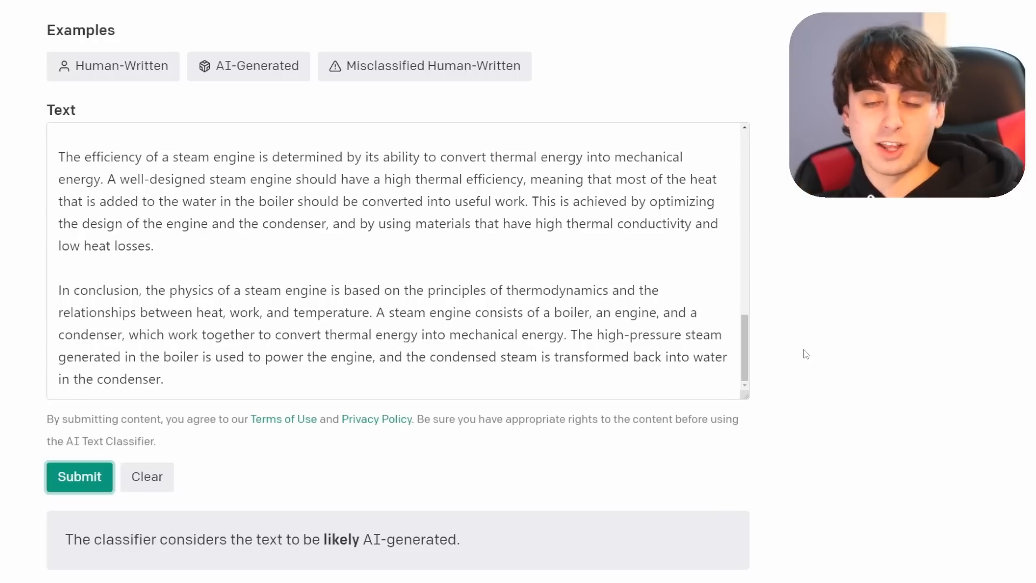
{"action": "mouse_move", "coordinate": [816, 320]}
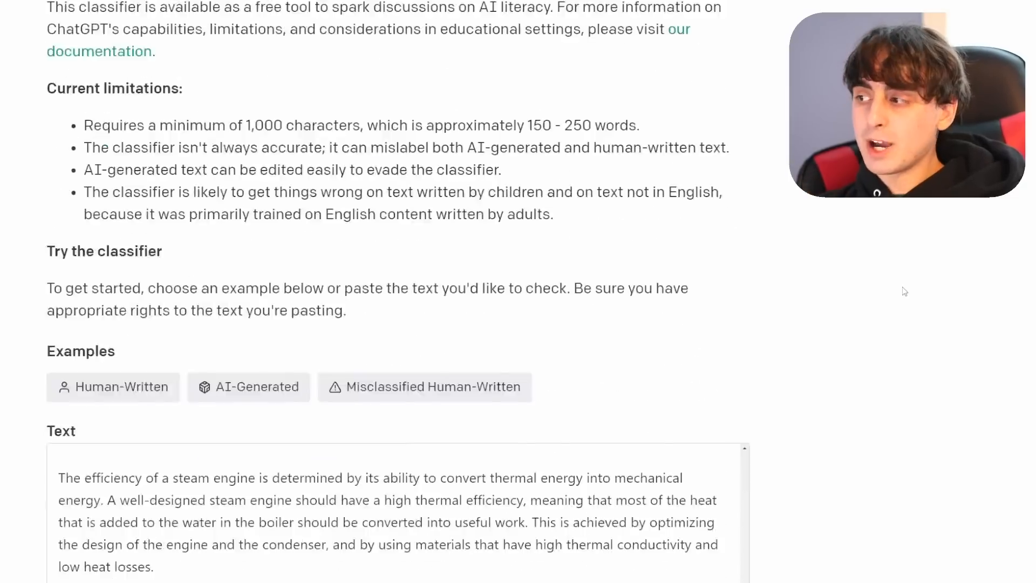
{"action": "left_click", "coordinate": [78, 480]}
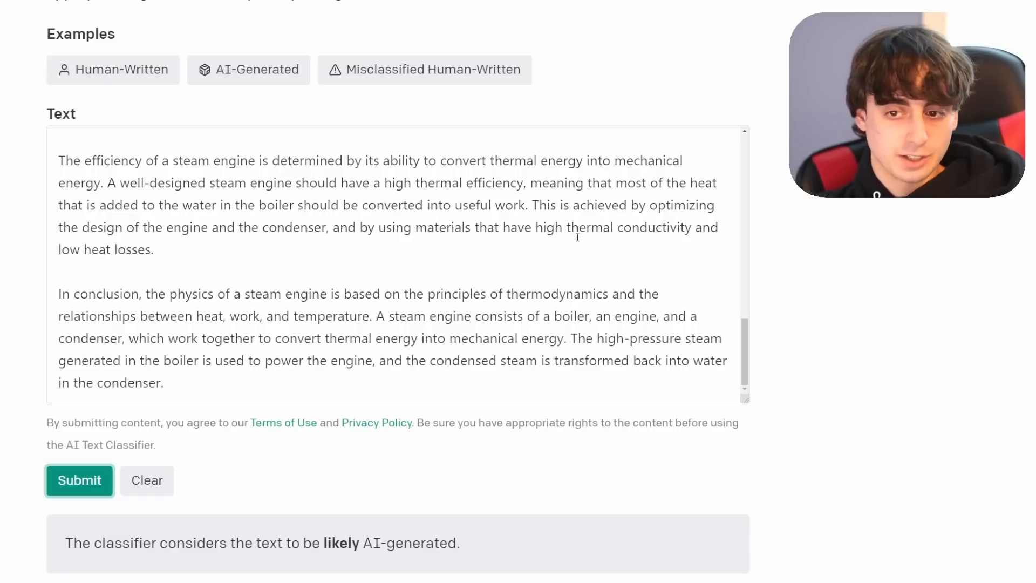
{"action": "mouse_move", "coordinate": [235, 398]}
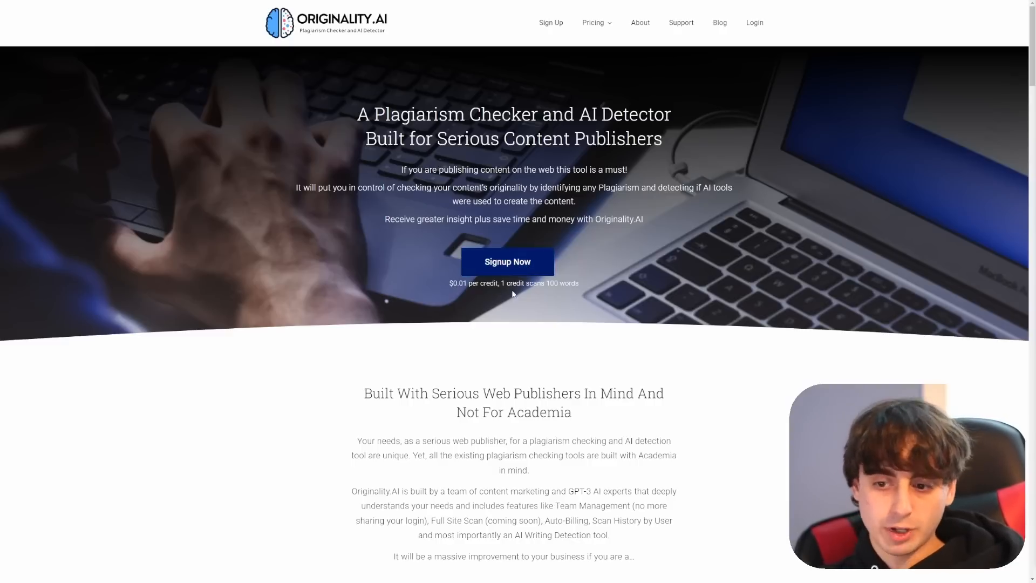
{"action": "mouse_move", "coordinate": [663, 301]}
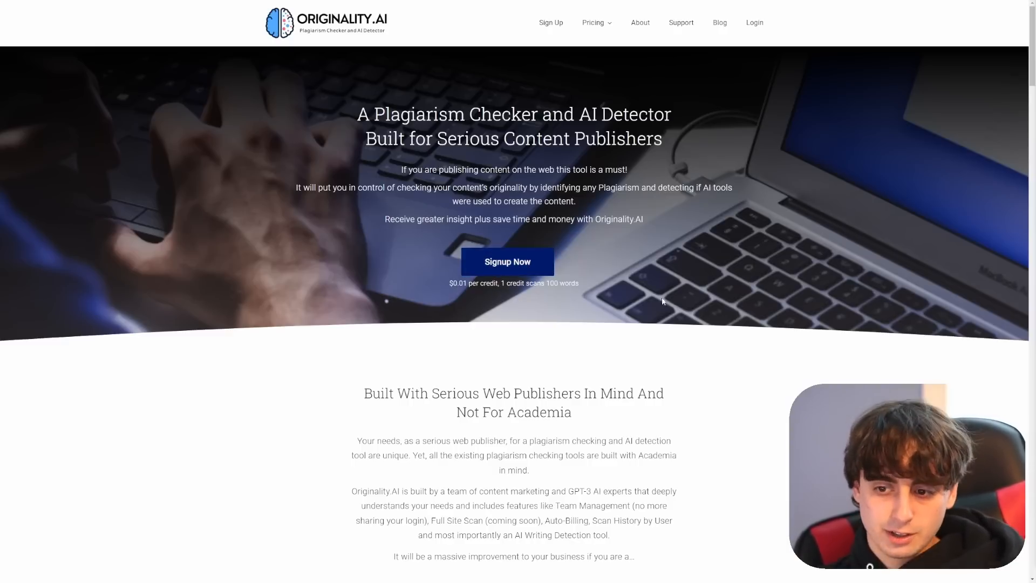
{"action": "scroll", "scroll_direction": "down", "scroll_amount": 3}
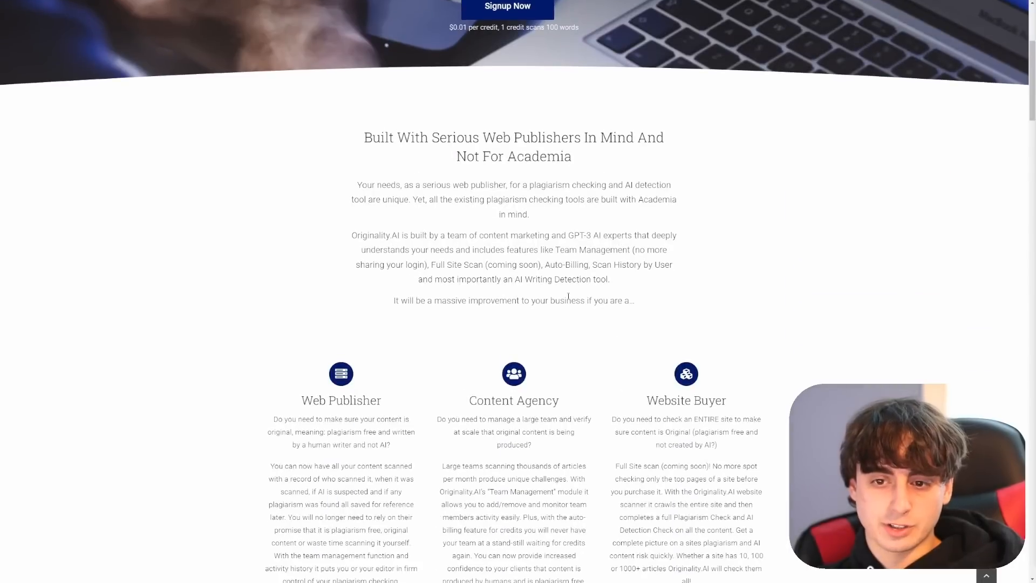
{"action": "double_click", "coordinate": [544, 156]}
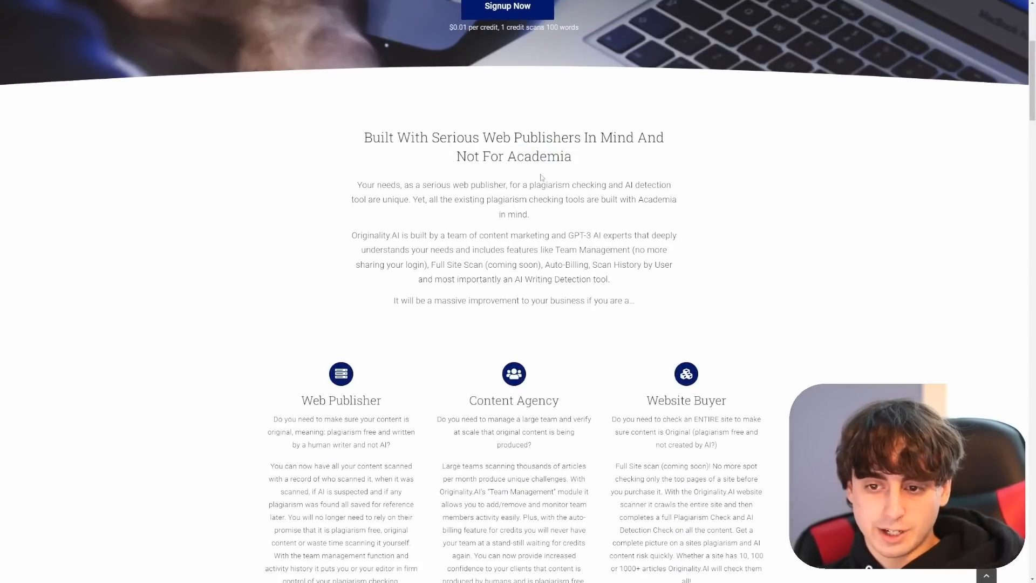
{"action": "left_click_drag", "start_coordinate": [482, 138], "coordinate": [626, 137]}
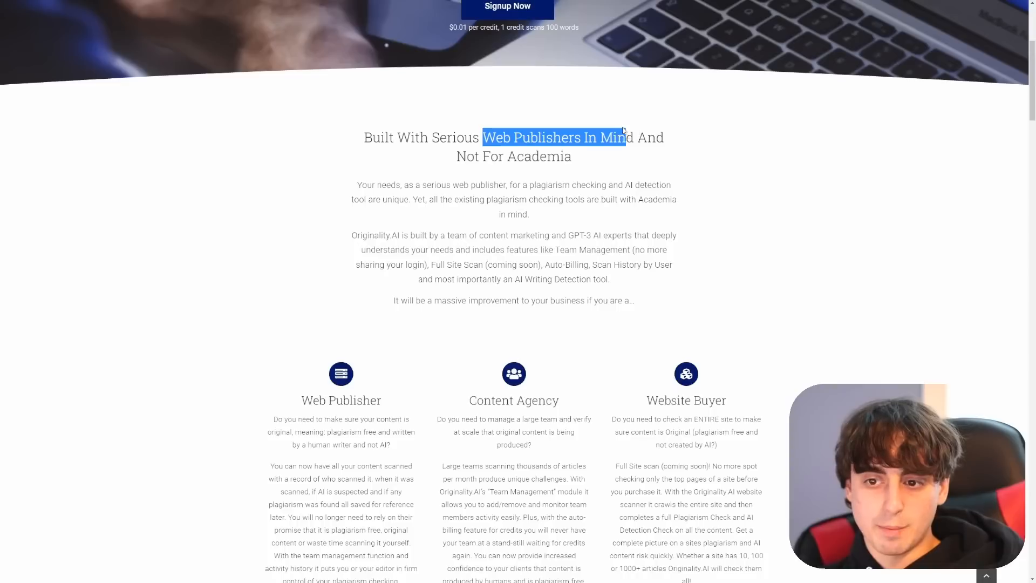
{"action": "scroll", "scroll_direction": "down", "scroll_amount": 3}
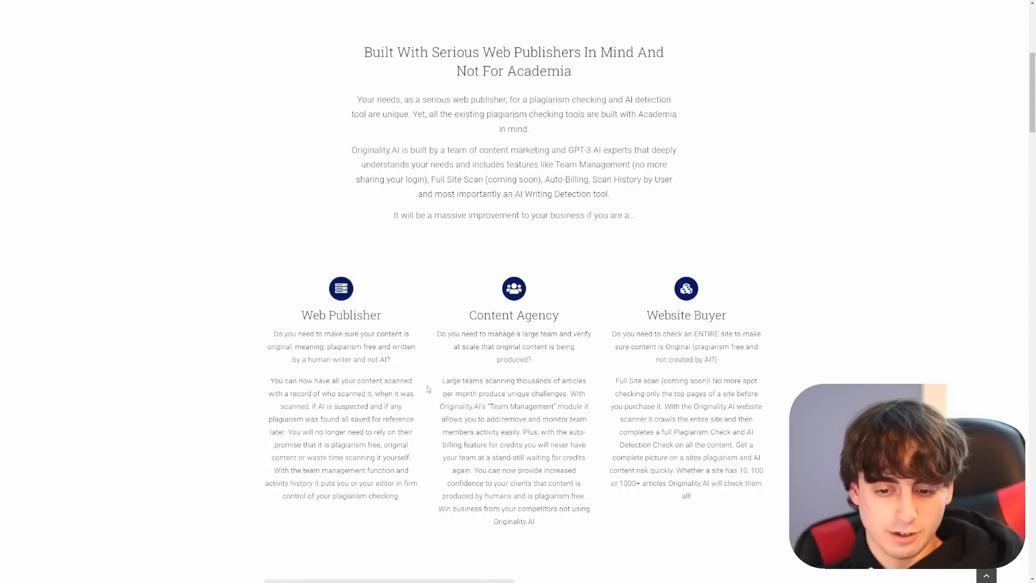
{"action": "scroll", "scroll_direction": "up", "scroll_amount": 3}
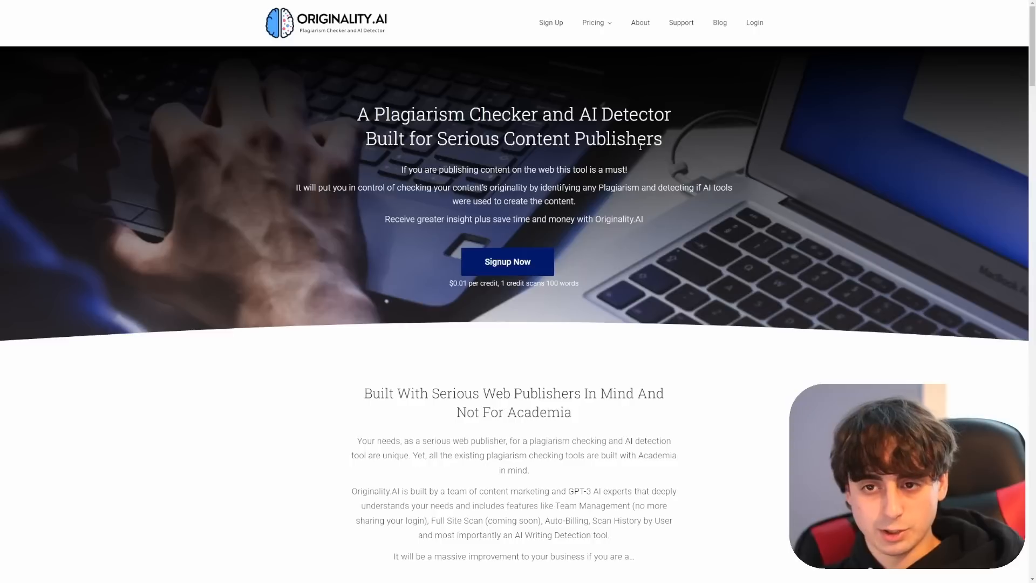
{"action": "left_click_drag", "start_coordinate": [362, 114], "coordinate": [536, 168]}
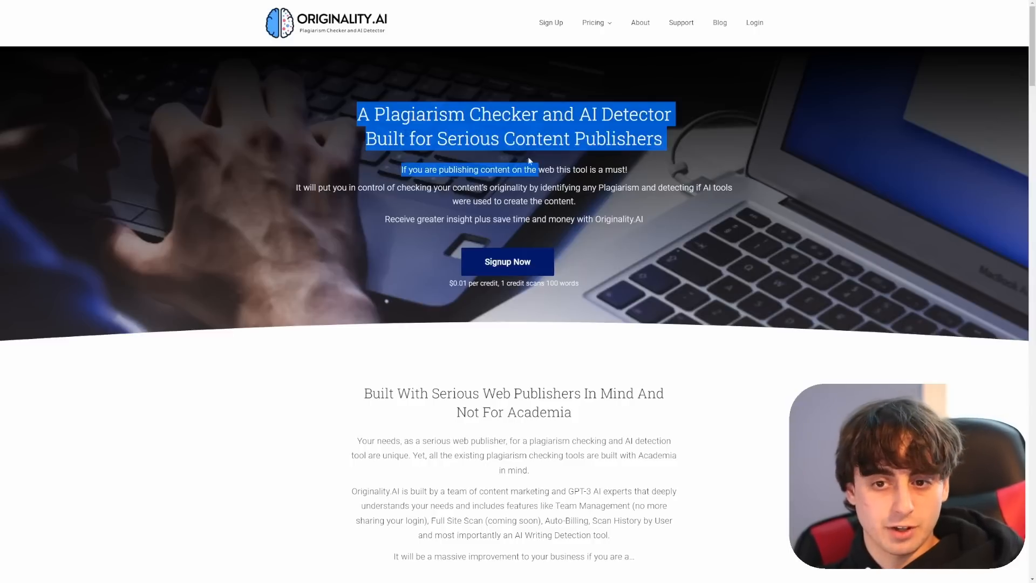
{"action": "left_click", "coordinate": [580, 129]}
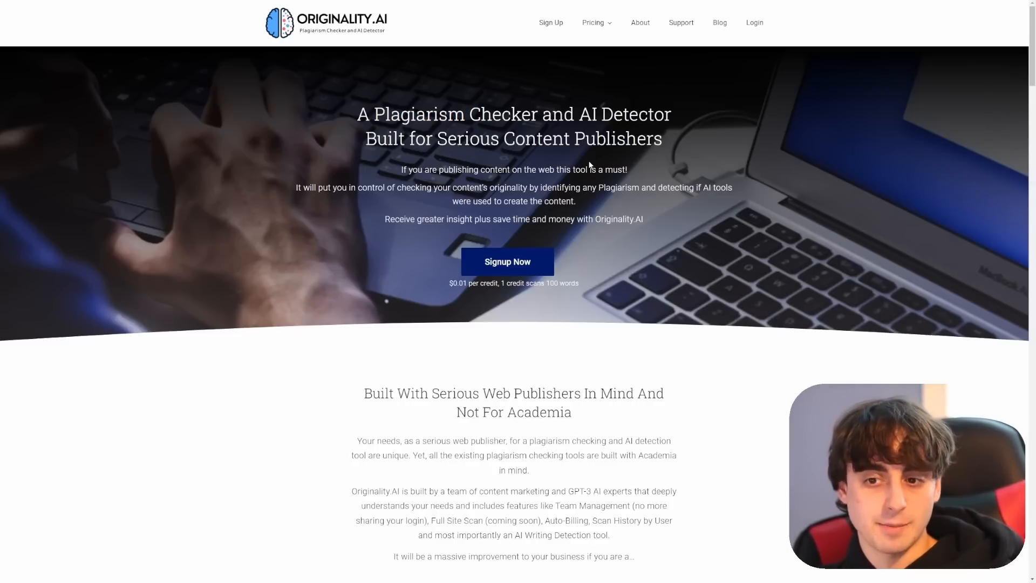
{"action": "scroll", "scroll_direction": "down", "scroll_amount": 3}
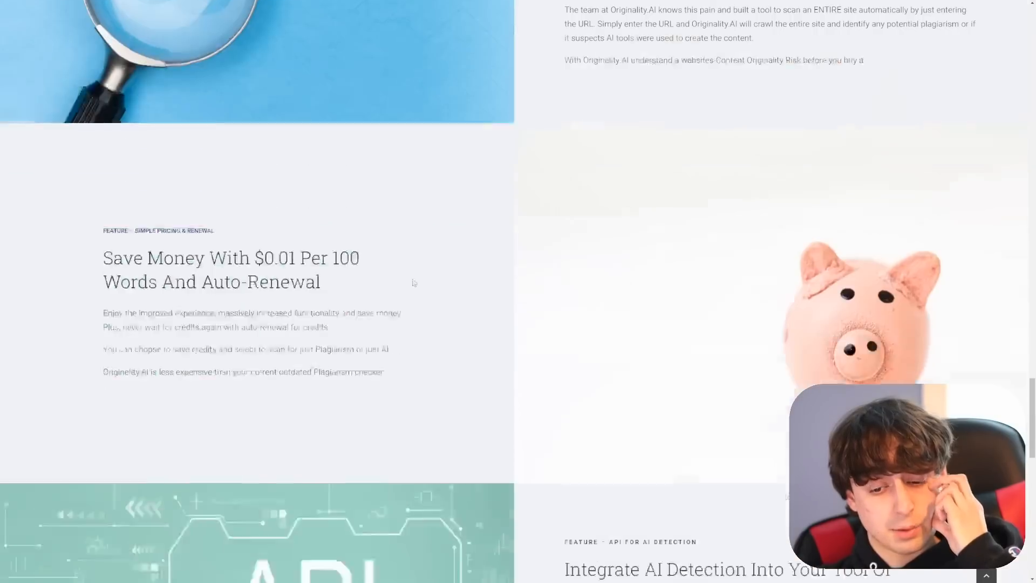
{"action": "scroll", "scroll_direction": "down", "scroll_amount": 3}
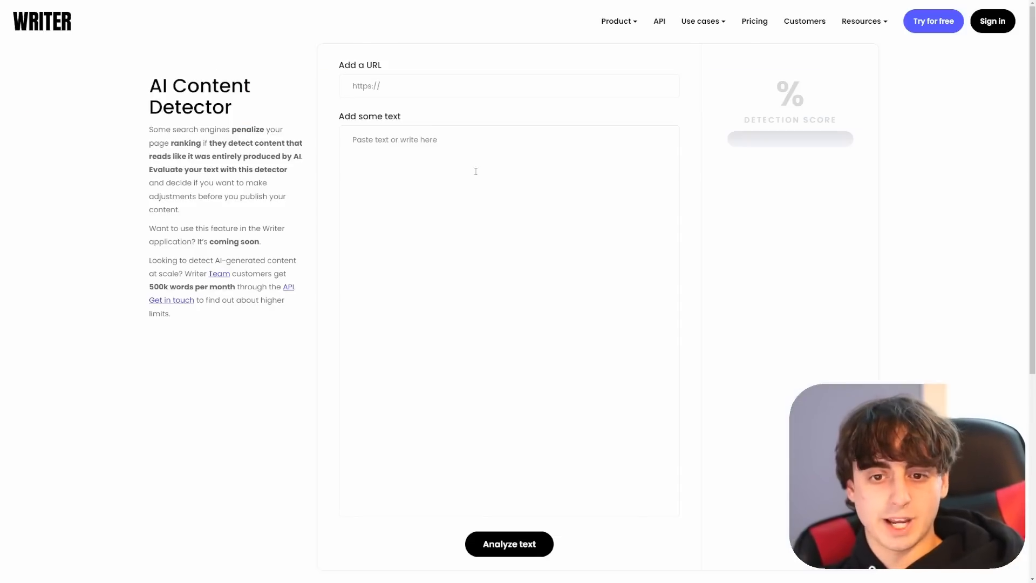
Paste the steam engine essay into Writer and delete its last two paragraphs, leaving 1310 characters.
{"action": "left_click_drag", "start_coordinate": [150, 85], "coordinate": [233, 107]}
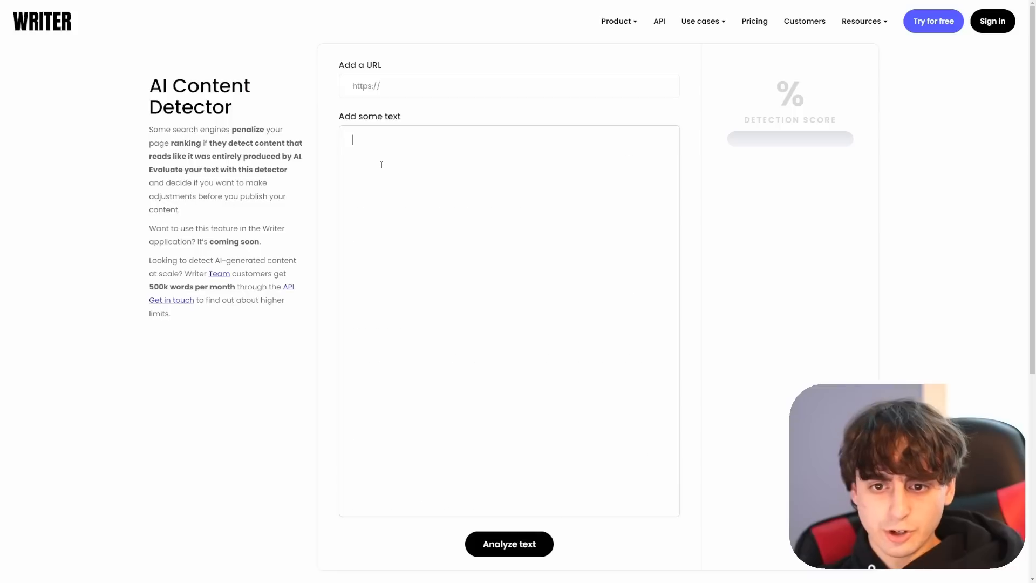
{"action": "type", "text": "The final component of the steam engine is the condenser..."}
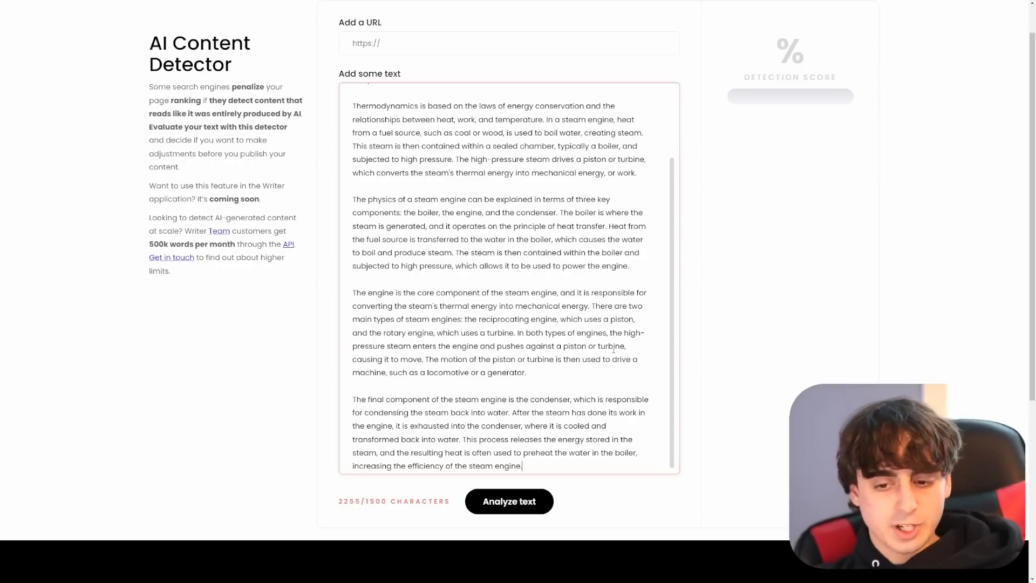
{"action": "left_click_drag", "start_coordinate": [352, 292], "coordinate": [521, 465]}
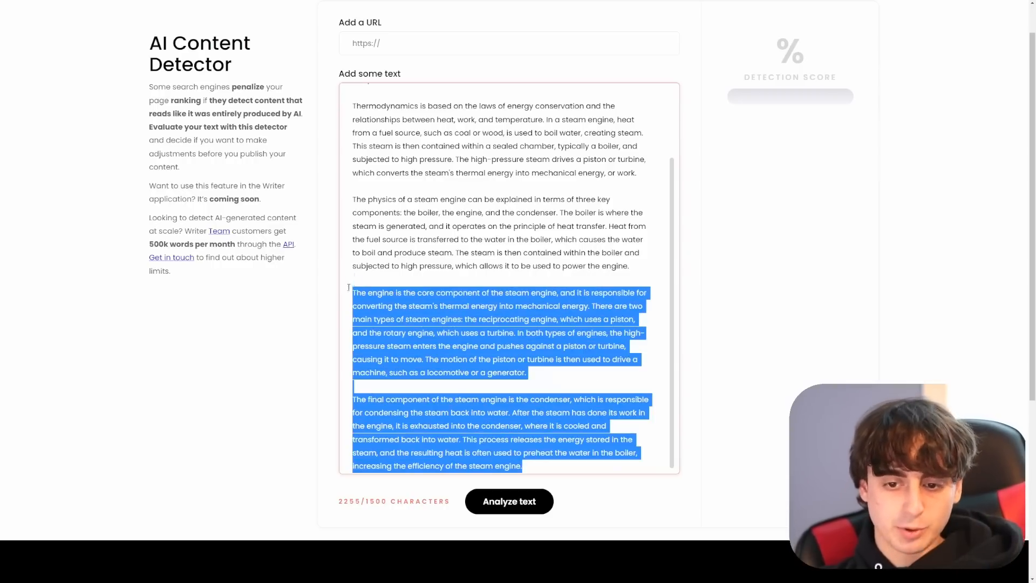
{"action": "key", "text": "Delete"}
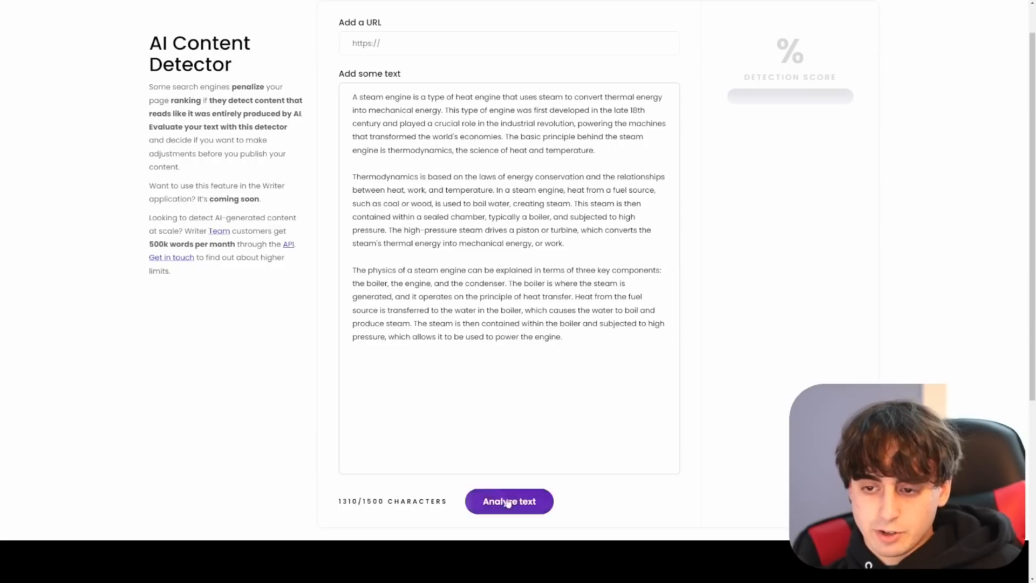
Analyze the trimmed steam engine essay, scoring 6% human-generated, then clear the text.
{"action": "left_click", "coordinate": [509, 501]}
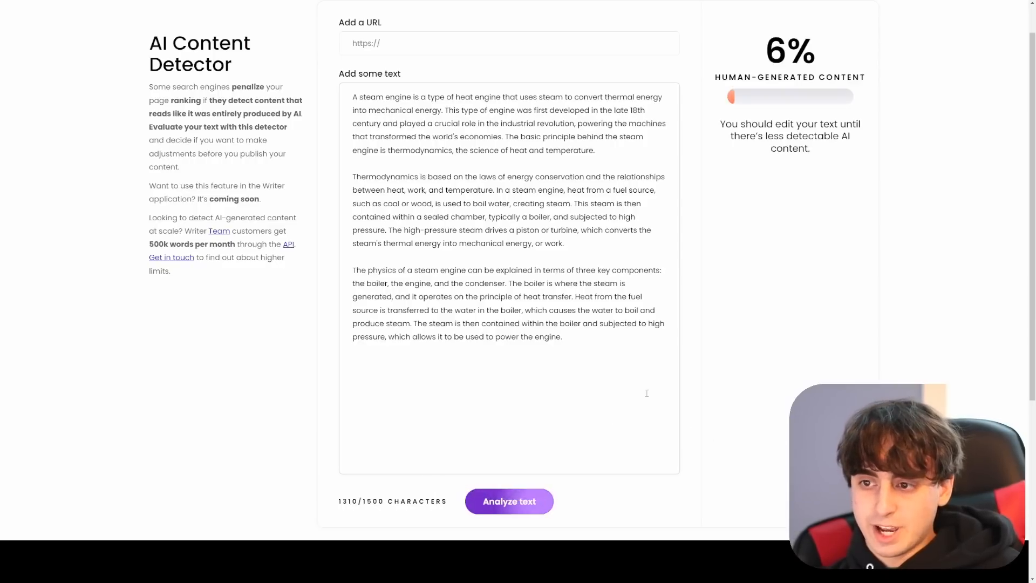
{"action": "scroll", "scroll_direction": "up", "scroll_amount": 3}
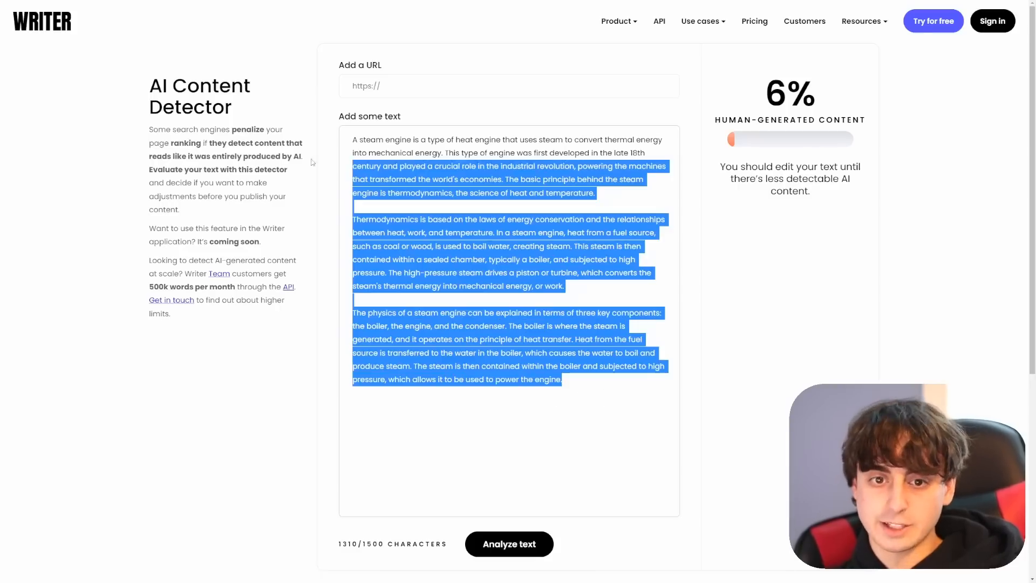
{"action": "key", "text": "Delete"}
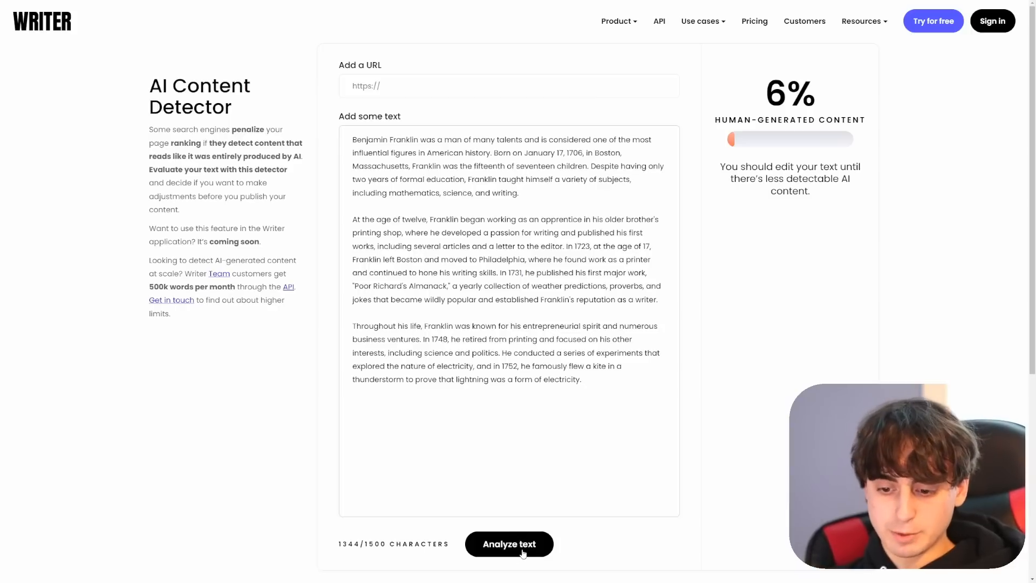
Analyze the Franklin essay for a 20% human-generated score, then select its text.
{"action": "left_click", "coordinate": [509, 544]}
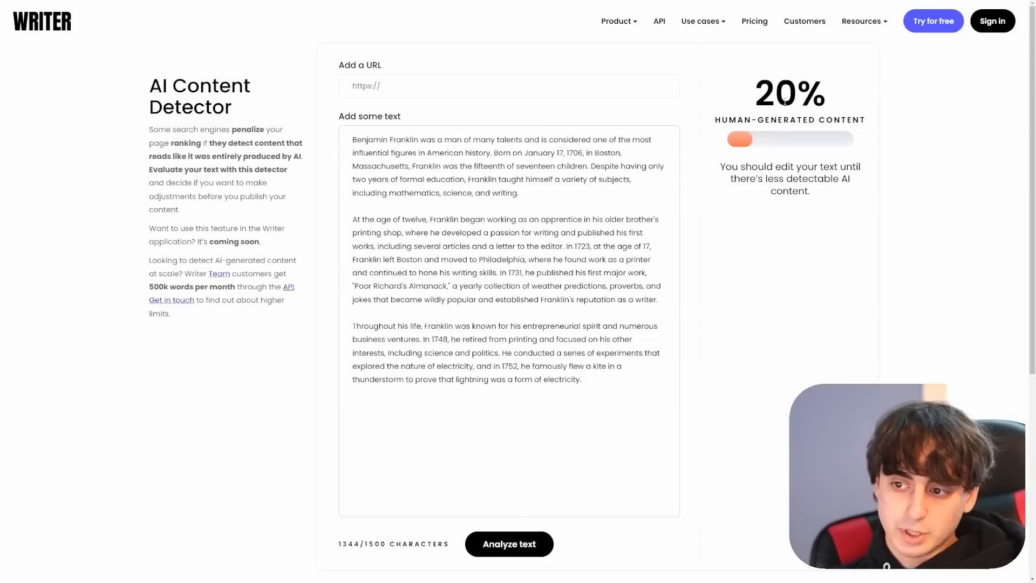
{"action": "double_click", "coordinate": [789, 92]}
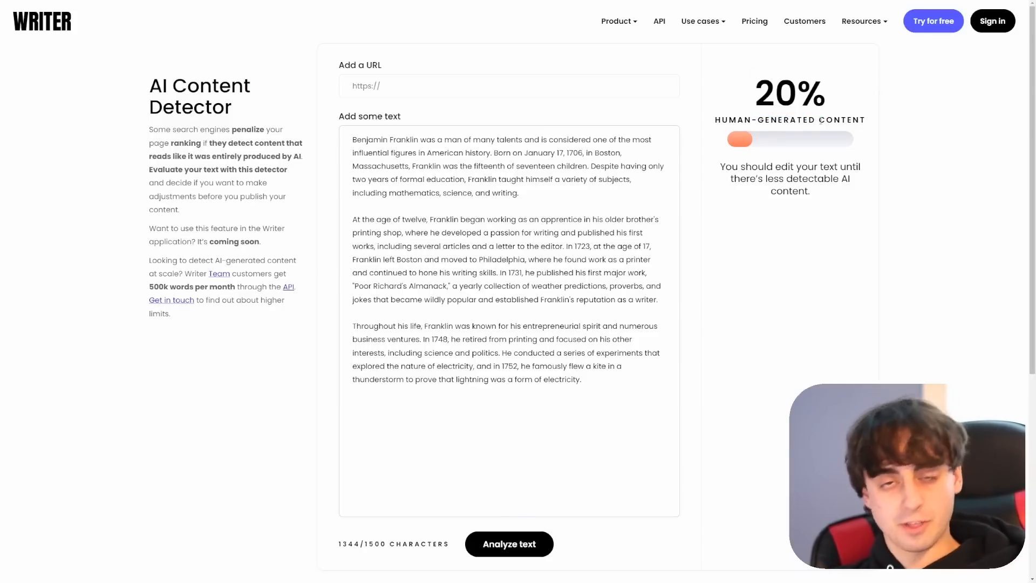
{"action": "mouse_move", "coordinate": [795, 385]}
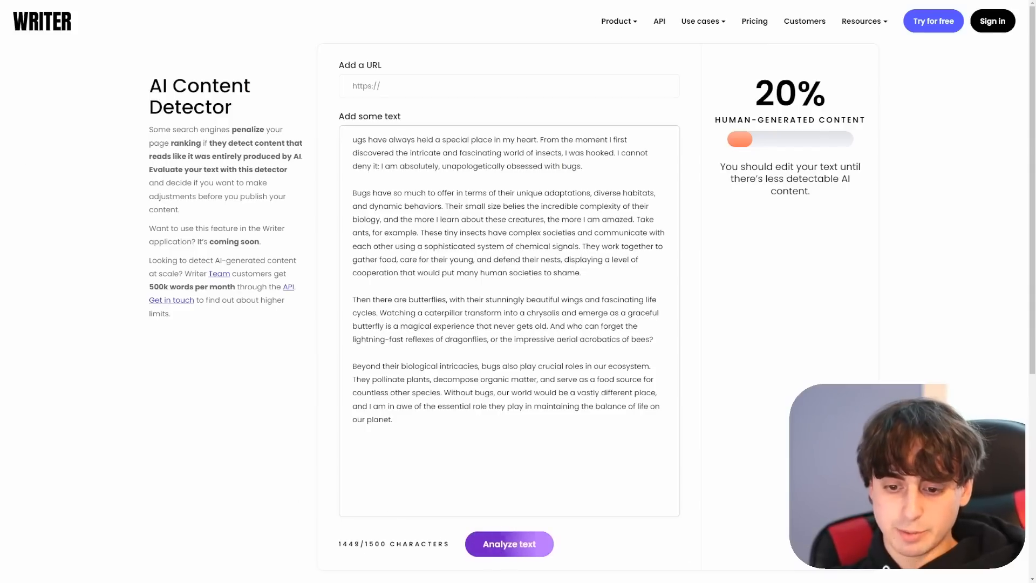
Restore the bug essay's missing 'B', re-analyze to get 100% human-generated, and highlight the verdict.
{"action": "left_click", "coordinate": [509, 543]}
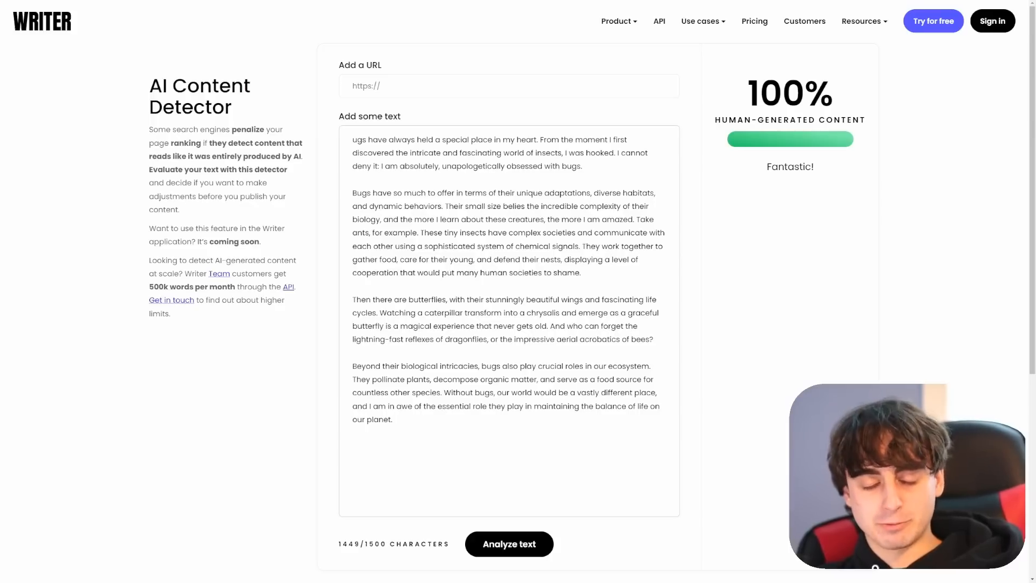
{"action": "double_click", "coordinate": [789, 167]}
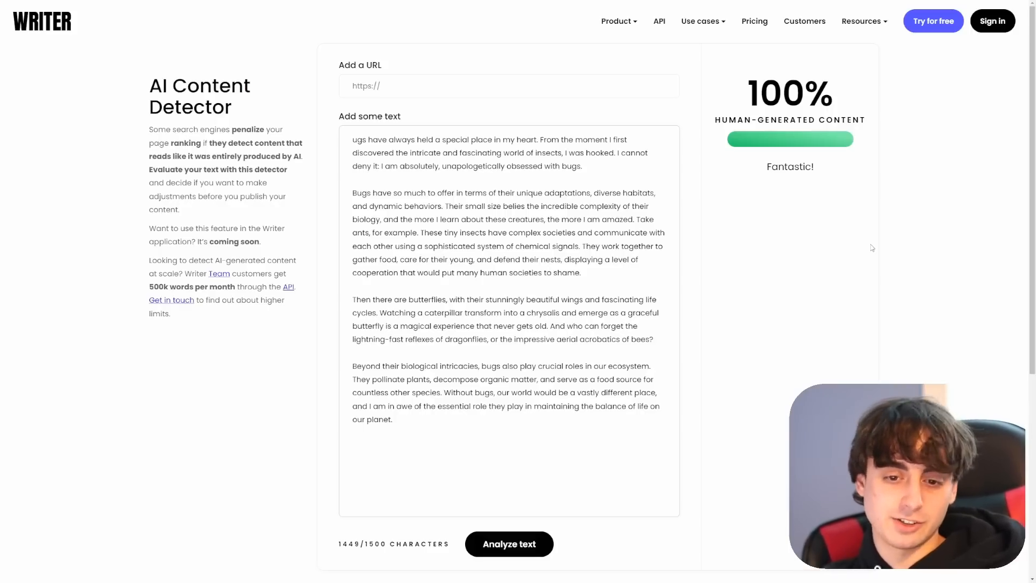
{"action": "mouse_move", "coordinate": [875, 324]}
{"action": "type", "text": "B"}
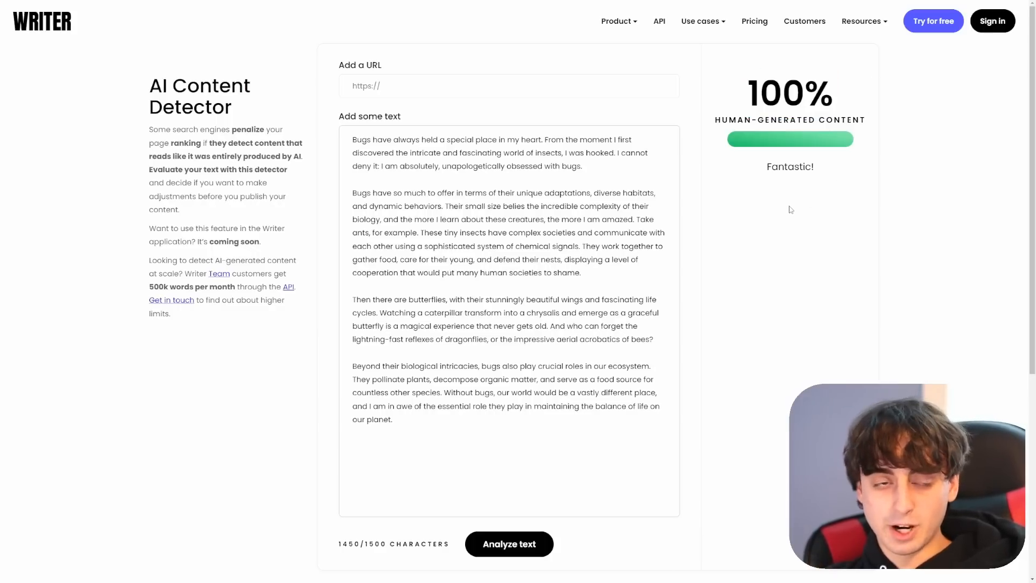
{"action": "left_click", "coordinate": [861, 20]}
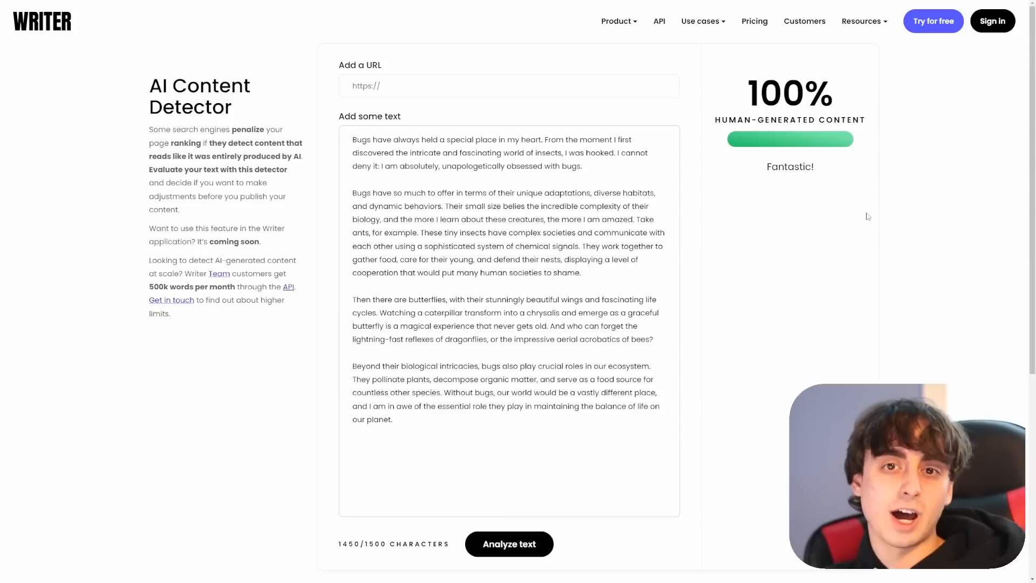
{"action": "left_click_drag", "start_coordinate": [721, 120], "coordinate": [862, 120]}
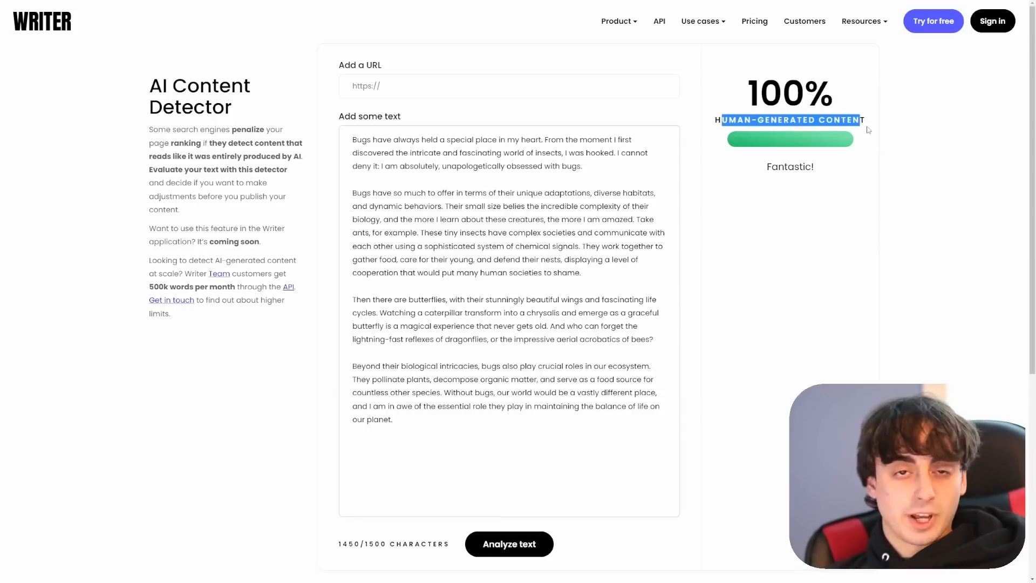
{"action": "mouse_move", "coordinate": [865, 130]}
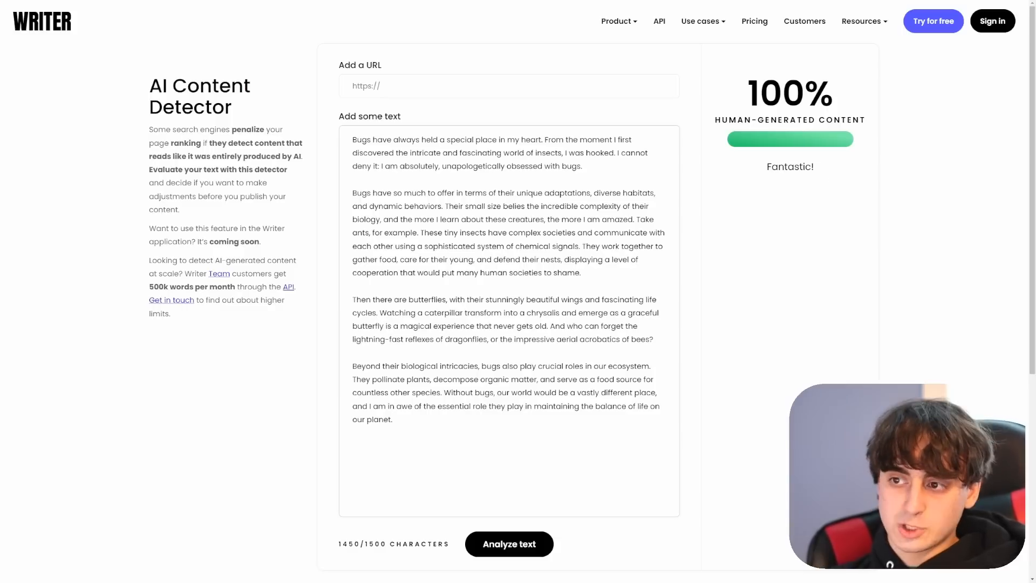
{"action": "left_click", "coordinate": [862, 20]}
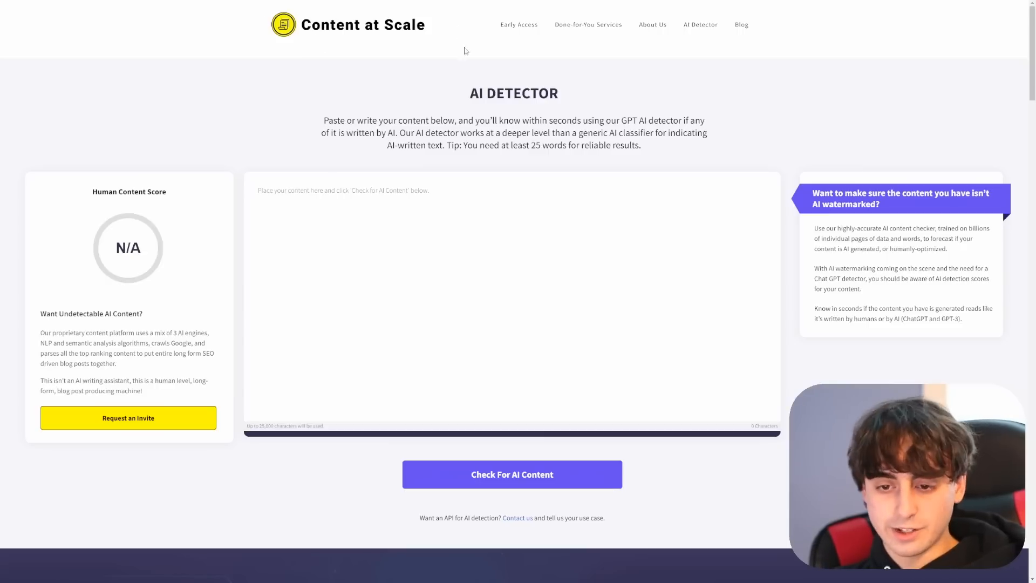
{"action": "mouse_move", "coordinate": [473, 84]}
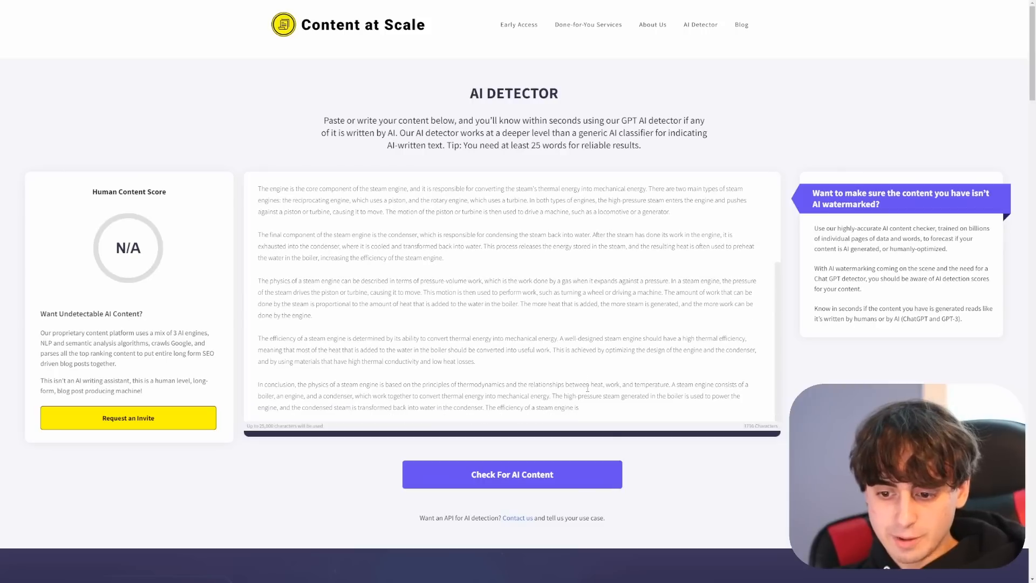
Run detection on the steam engine essay (0% human, Obviously AI), then load the Franklin essay.
{"action": "left_click", "coordinate": [511, 474]}
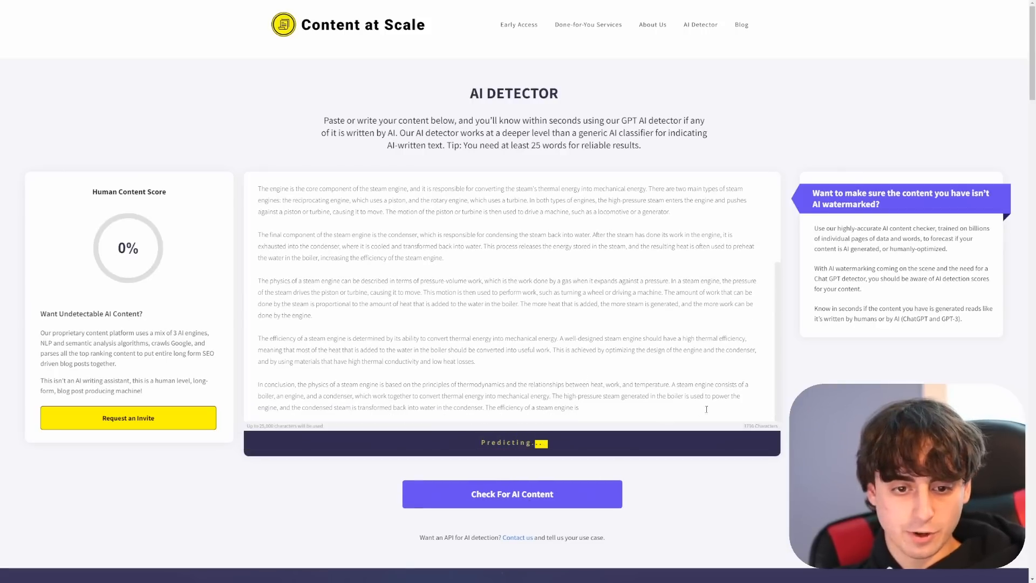
{"action": "left_click", "coordinate": [511, 494]}
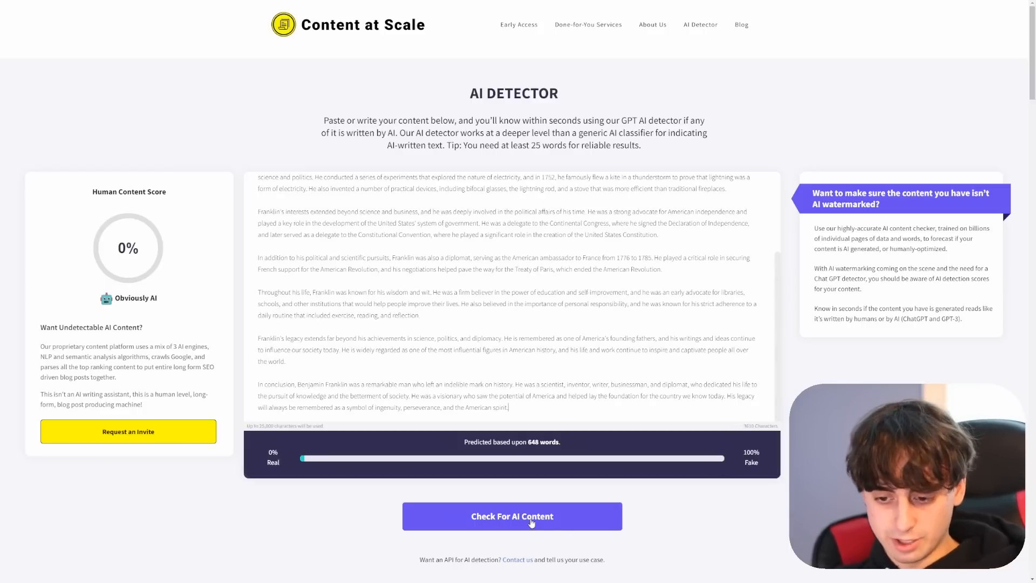
Detect the Benjamin Franklin essay: 0% human, Obviously AI, based on 569 words.
{"action": "left_click", "coordinate": [511, 516]}
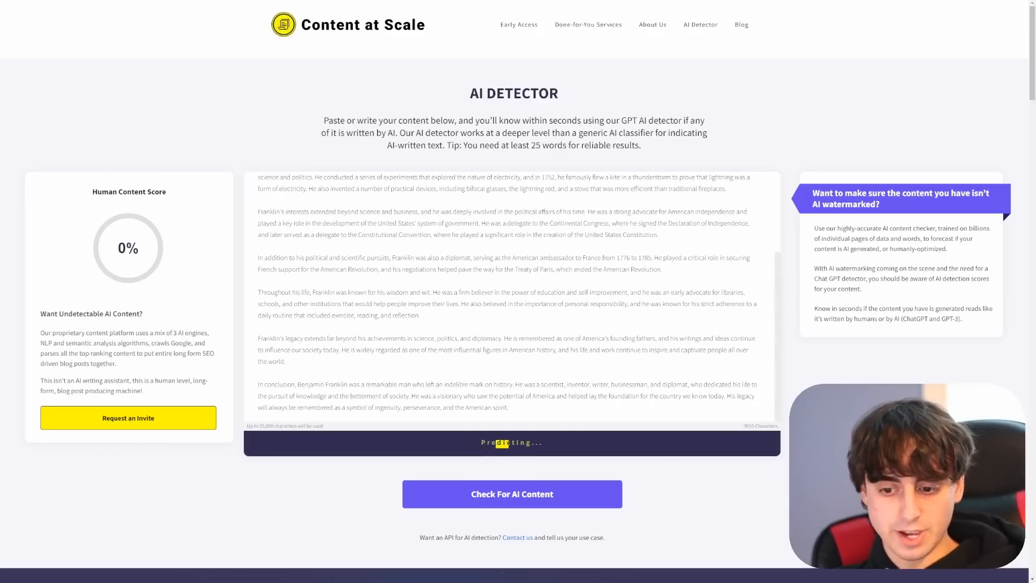
{"action": "left_click", "coordinate": [511, 493]}
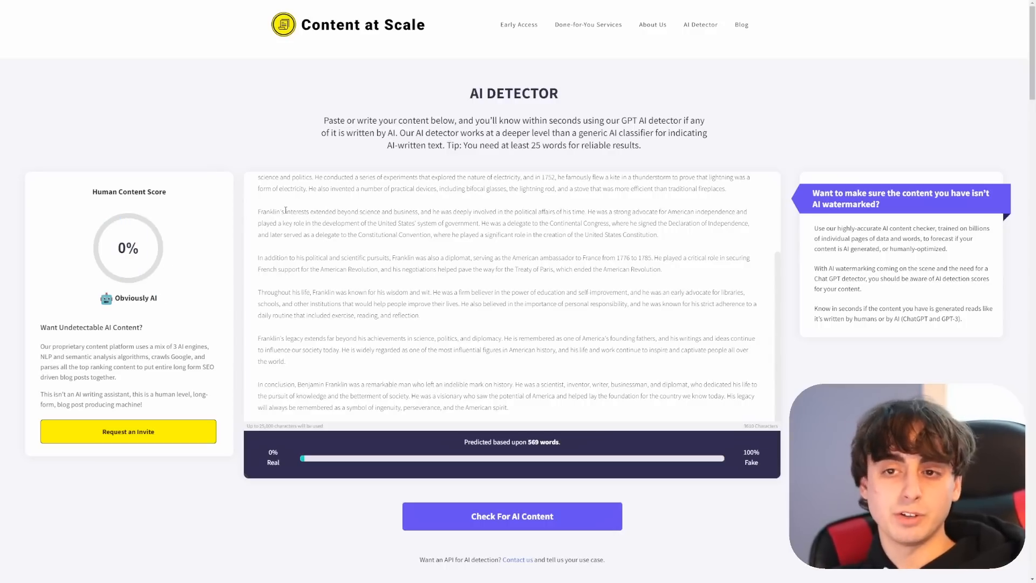
Run detection on the bug essay, scoring 5% human and Obviously AI on 575 words.
{"action": "scroll", "scroll_direction": "down", "scroll_amount": 3}
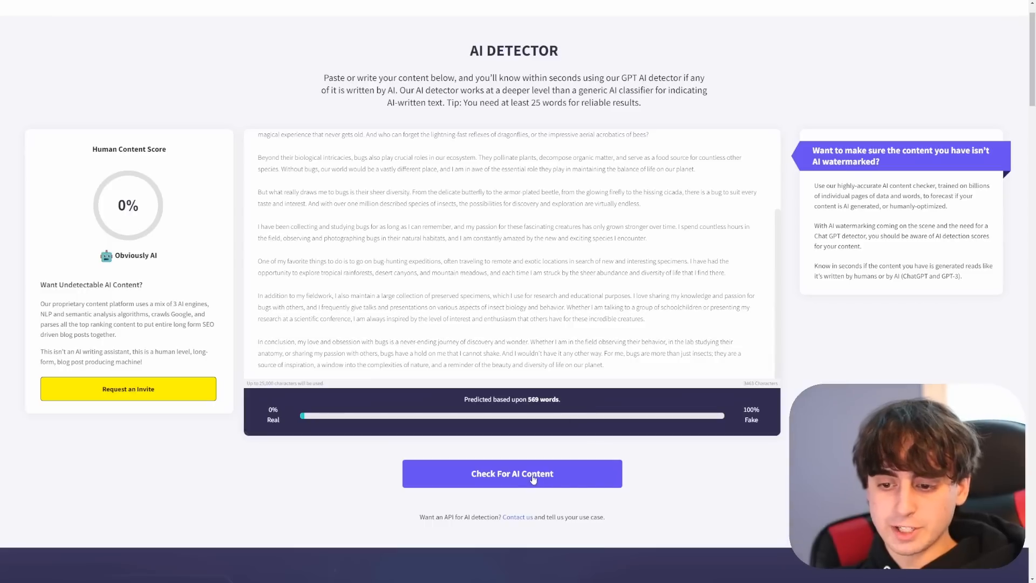
{"action": "left_click", "coordinate": [512, 473]}
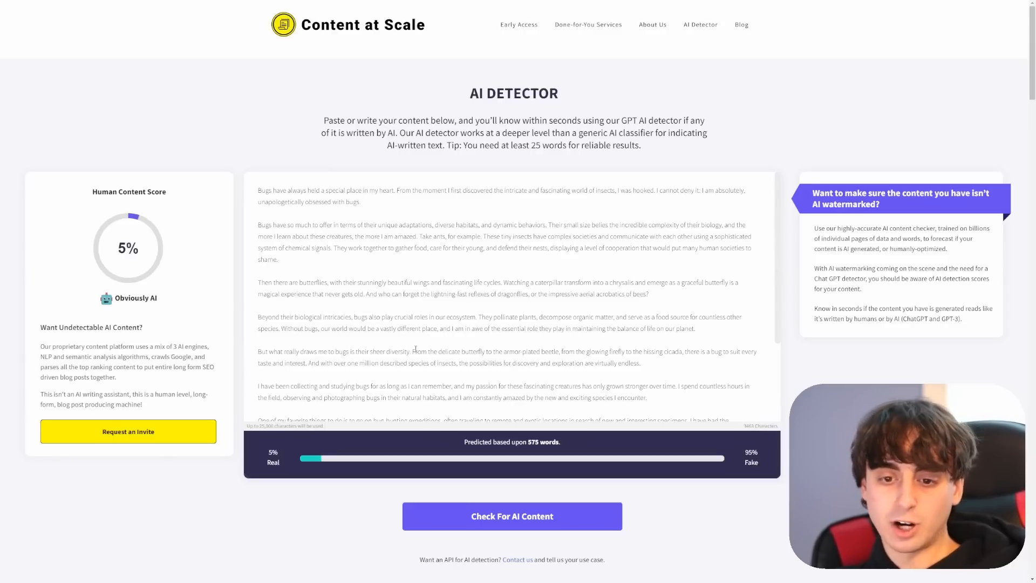
{"action": "scroll", "scroll_direction": "down", "scroll_amount": 3}
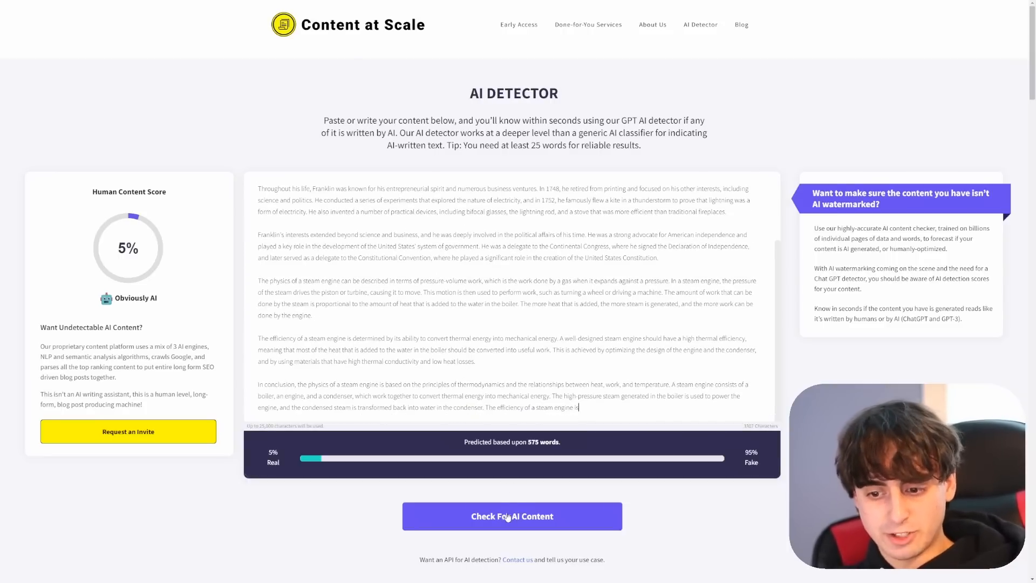
Detect the mixed Franklin and steam engine text (0% human, 554 words), then select the box text.
{"action": "left_click", "coordinate": [512, 516]}
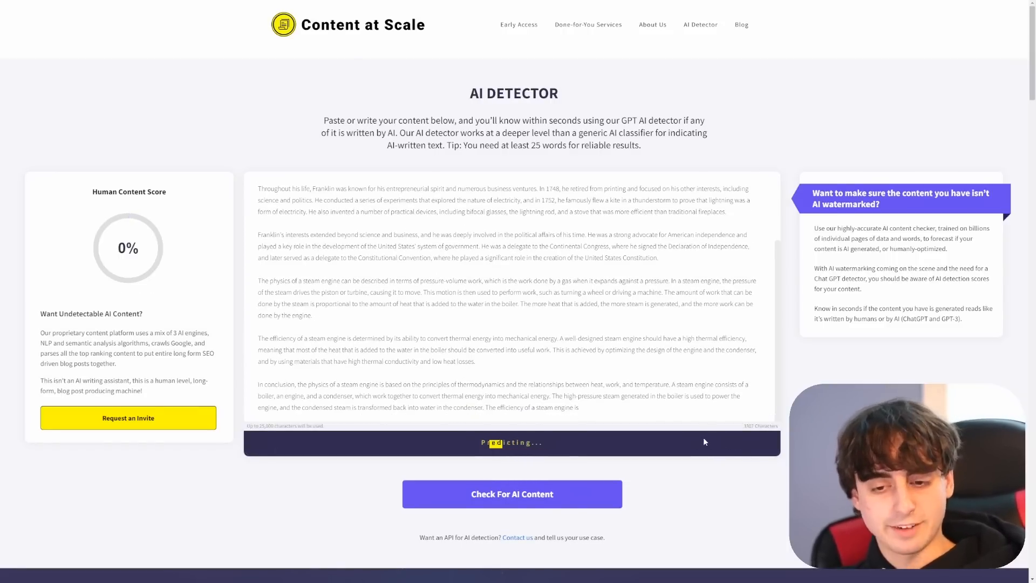
{"action": "left_click", "coordinate": [511, 493]}
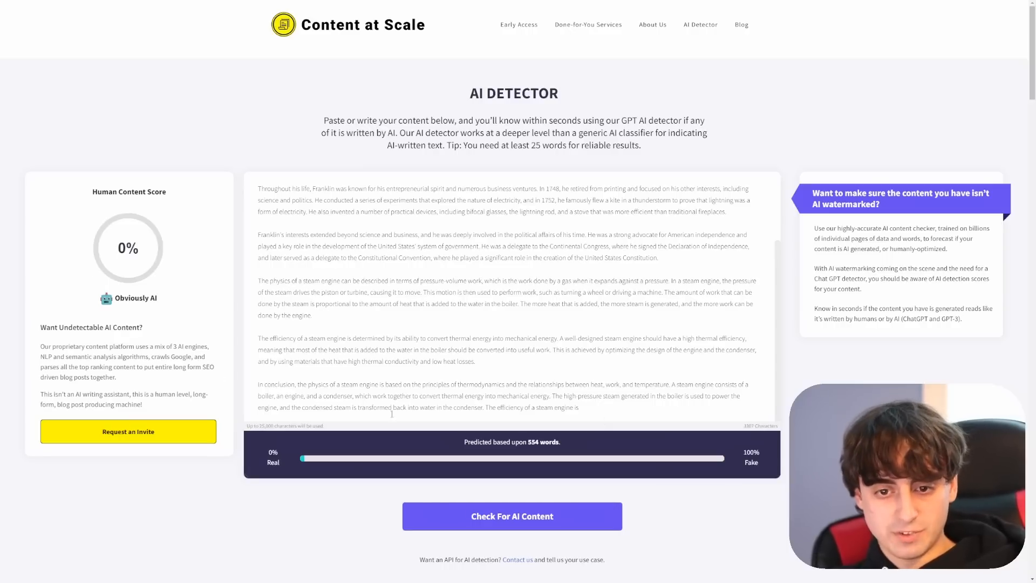
{"action": "left_click_drag", "start_coordinate": [346, 235], "coordinate": [579, 408]}
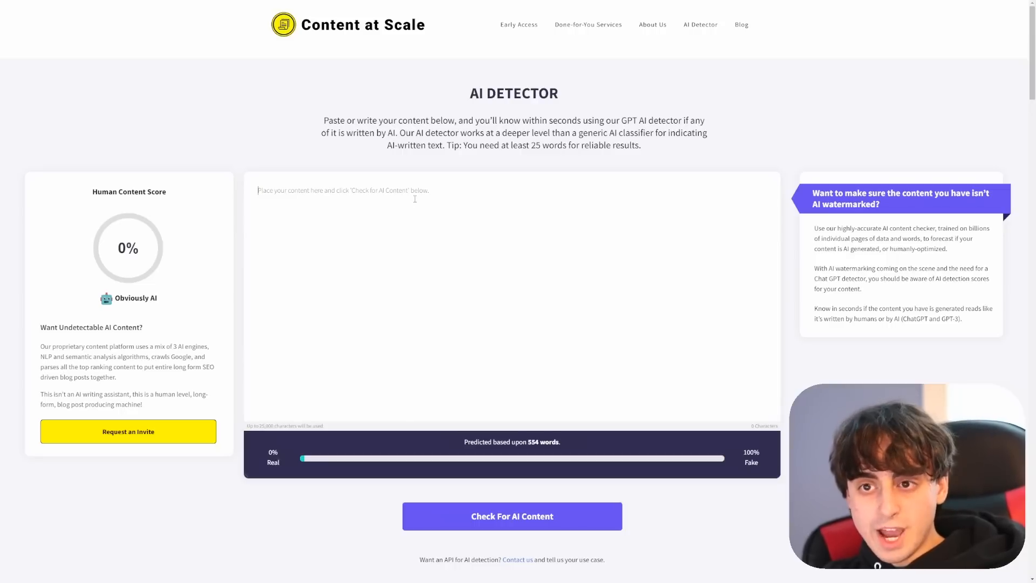
{"action": "mouse_move", "coordinate": [204, 225]}
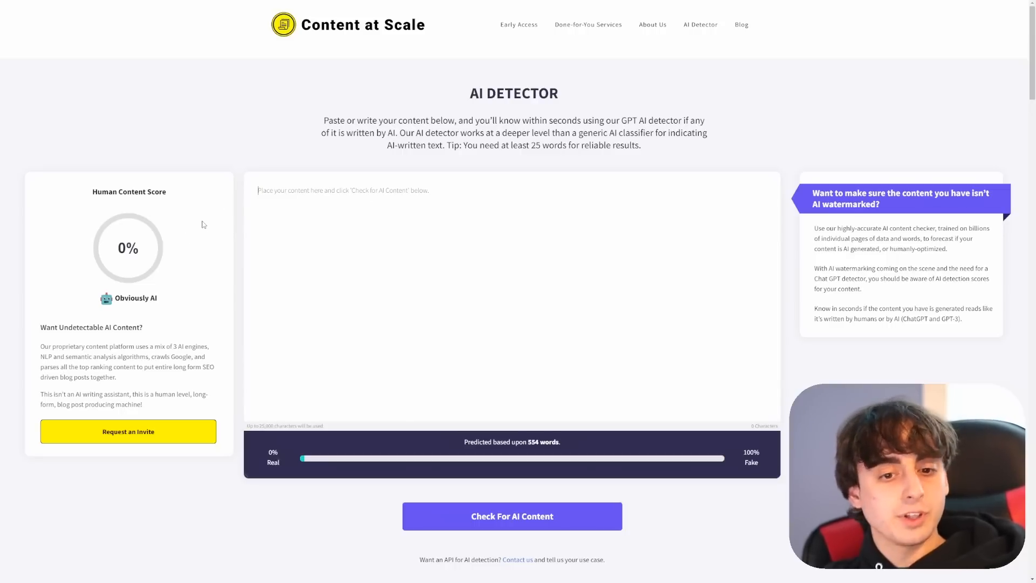